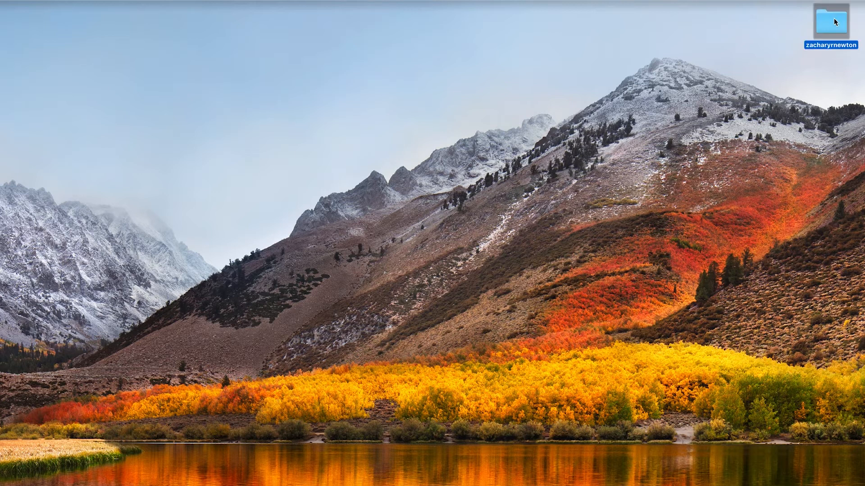
Check the site folder's files, then return to the DigitalOcean website in Chrome
double_click(831, 21)
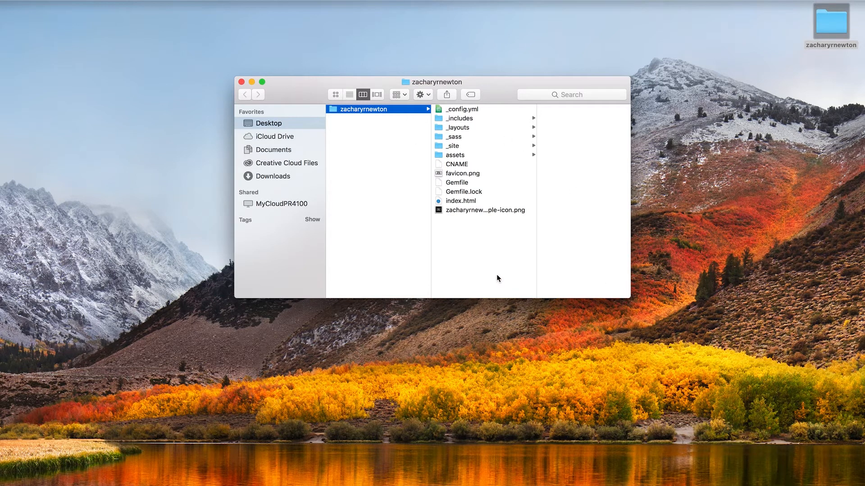
click(241, 82)
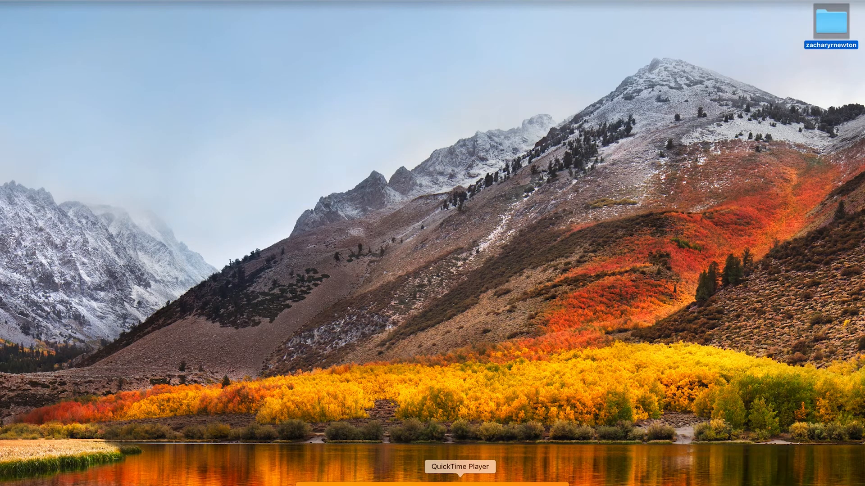
click(387, 475)
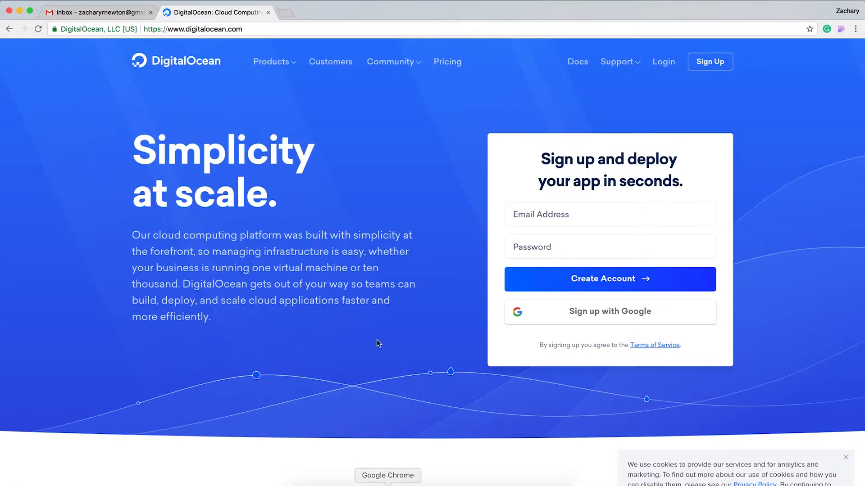
Submit the sign-up form with the account email and password via Create Account
scroll(down, 3)
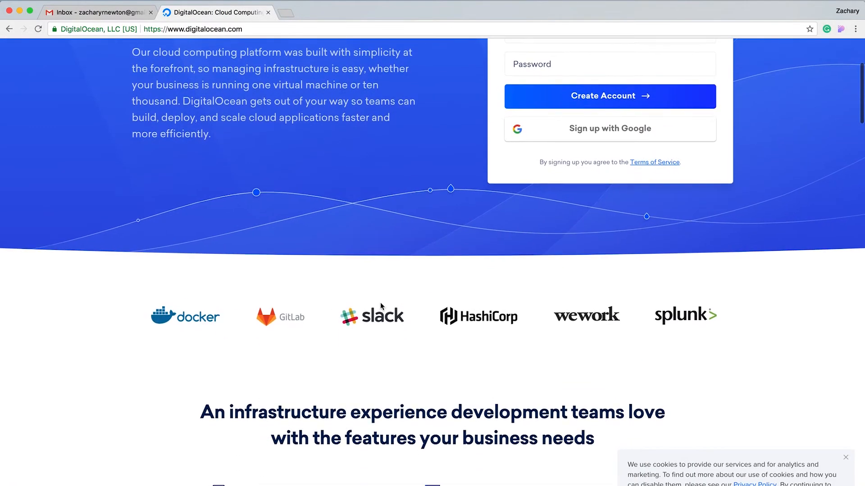
scroll(up, 3)
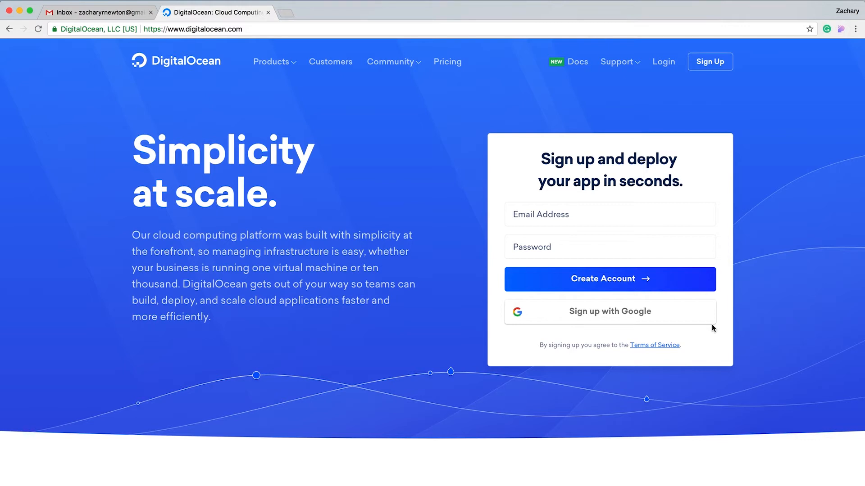
mouse_move(588, 208)
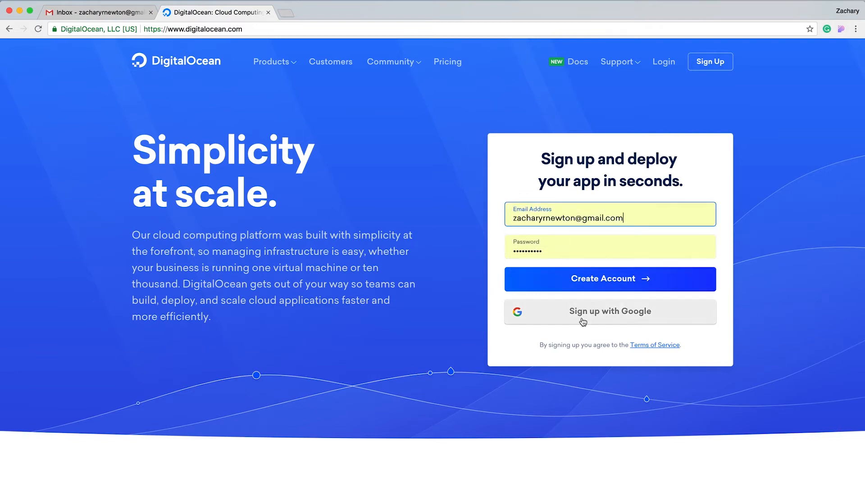
click(610, 278)
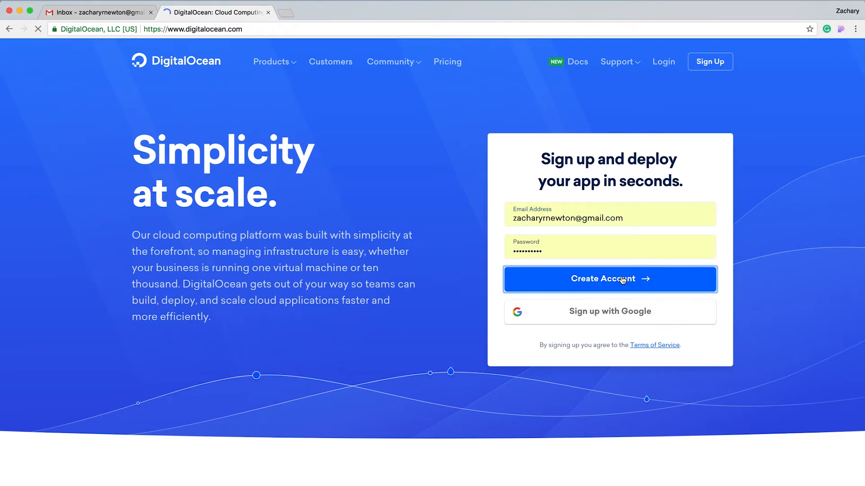
Log in to the existing DigitalOcean account, reaching the two-factor prompt
click(609, 278)
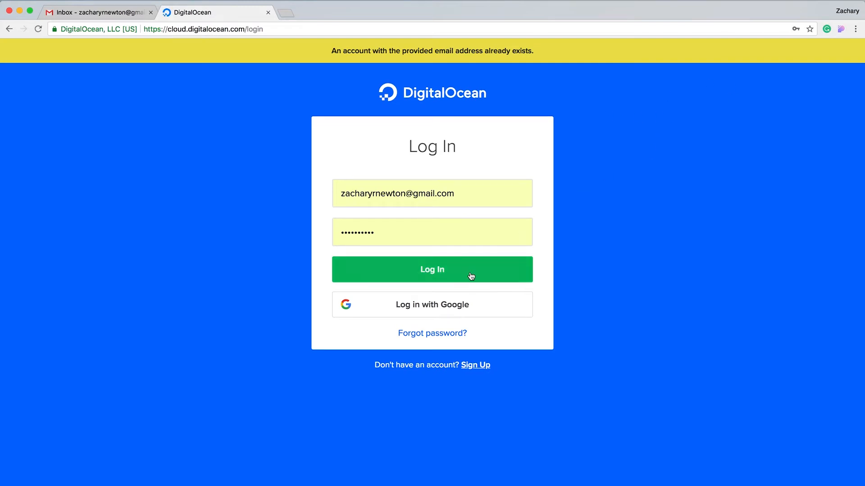
click(432, 269)
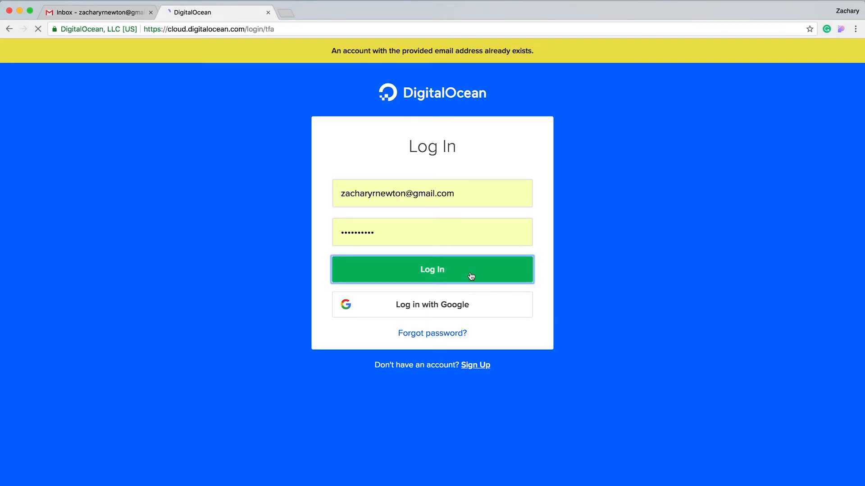
click(431, 269)
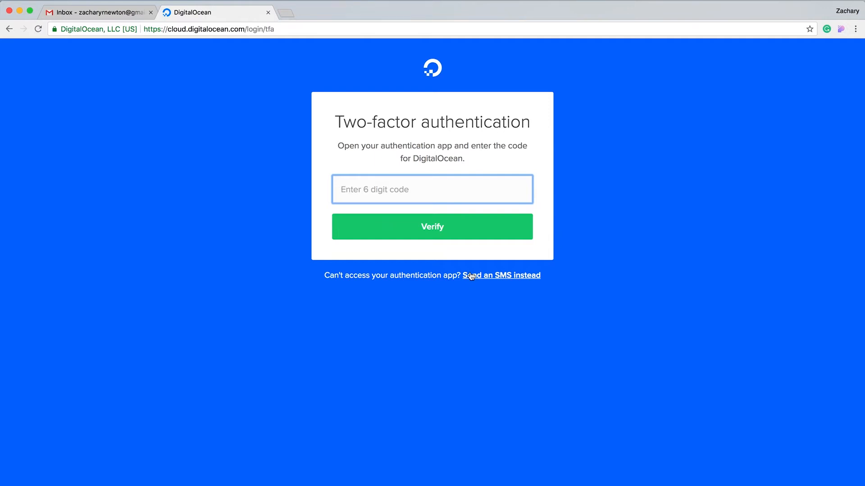
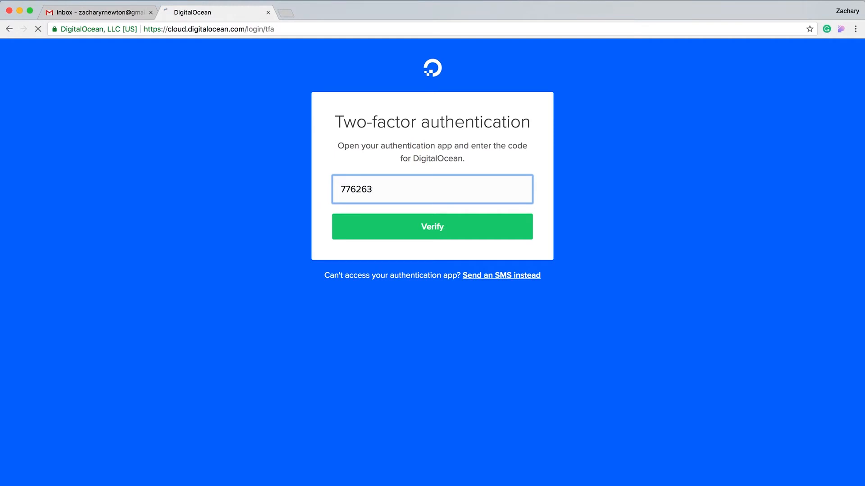
click(431, 226)
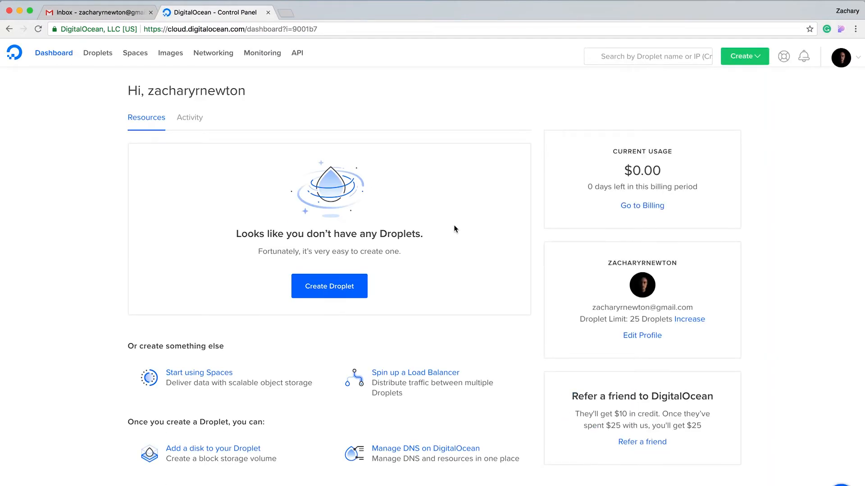
mouse_move(394, 246)
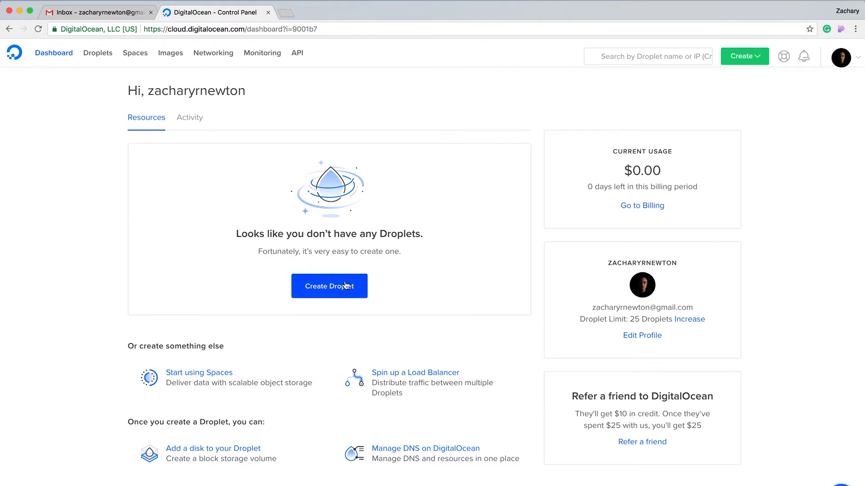
Start creating a new droplet from the dashboard
click(329, 286)
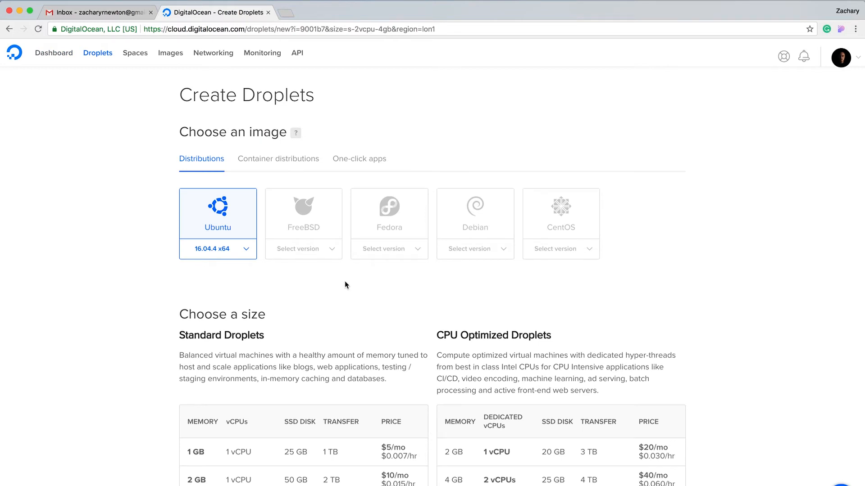
mouse_move(350, 187)
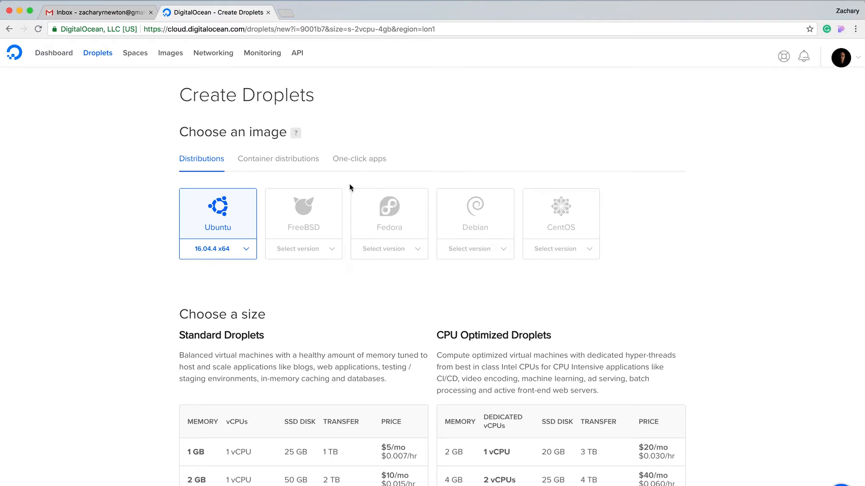
mouse_move(292, 227)
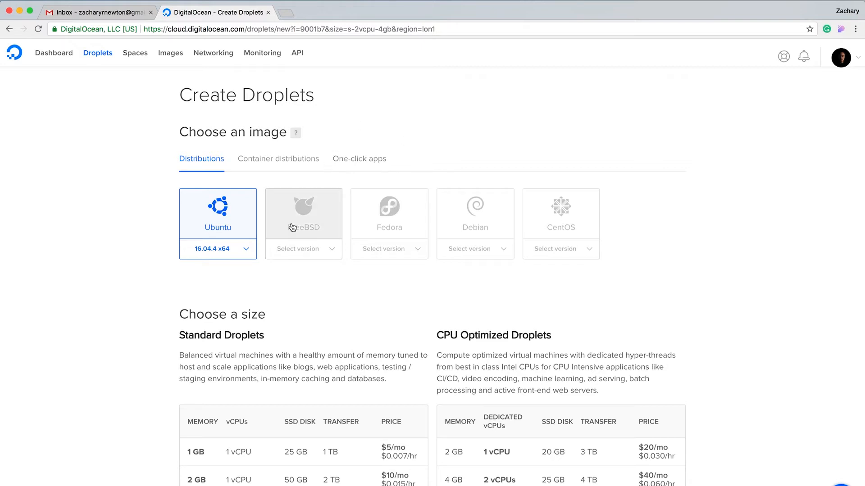
Choose the LAMP on 16.04 one-click app as the droplet image, keeping the 1 GB $5/mo size
scroll(down, 3)
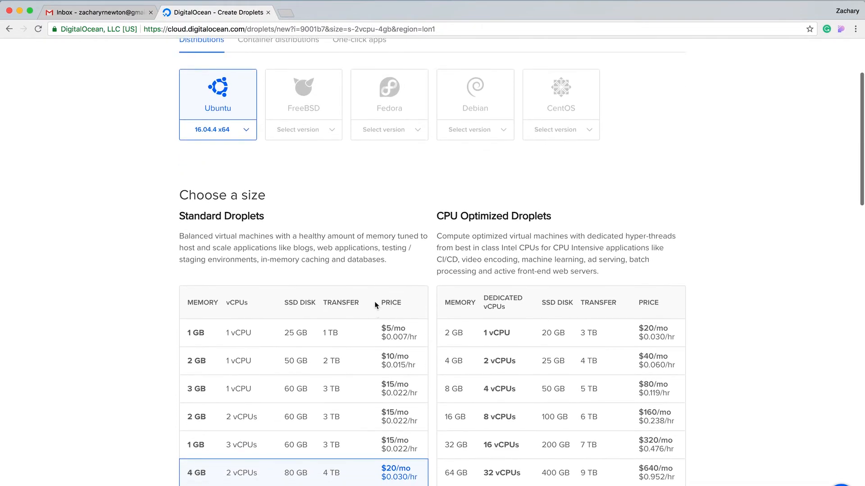
scroll(up, 3)
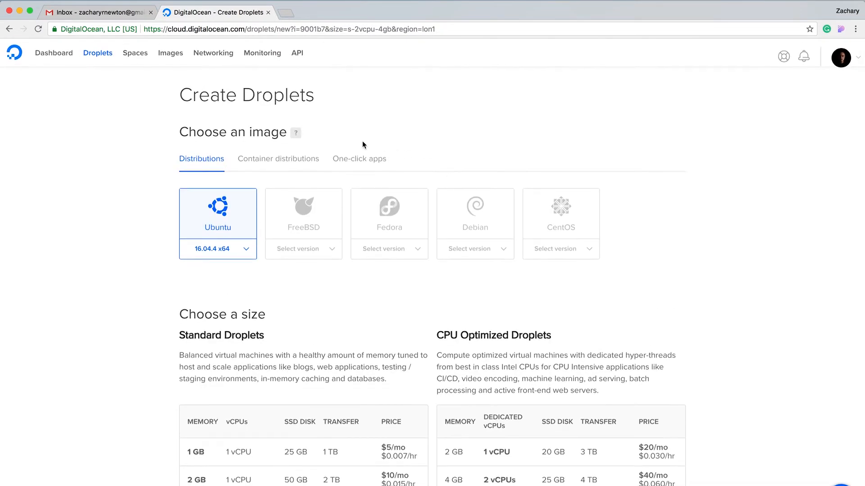
click(360, 159)
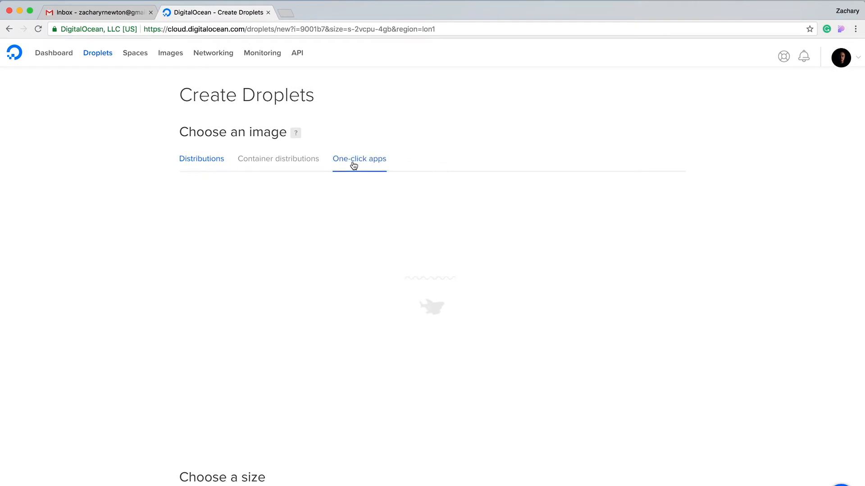
click(359, 158)
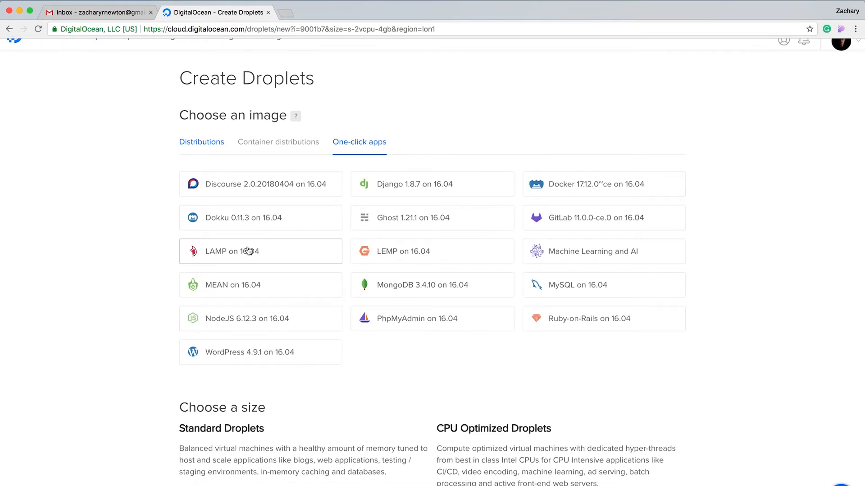
click(233, 251)
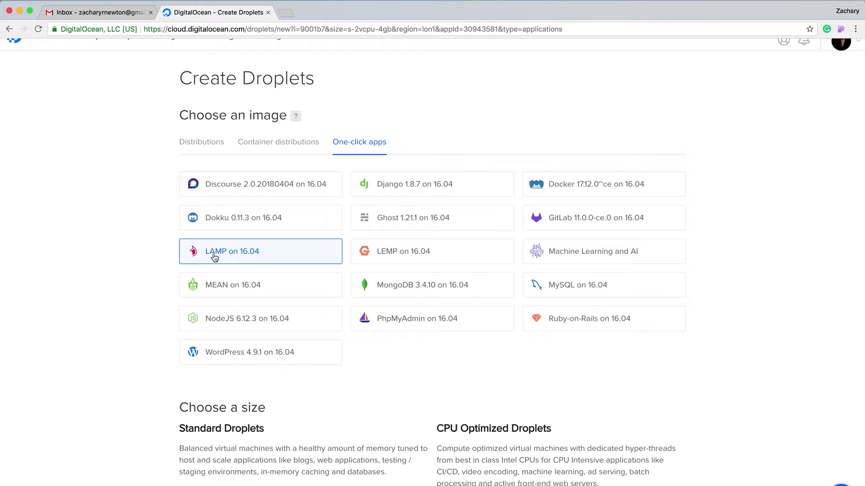
scroll(down, 3)
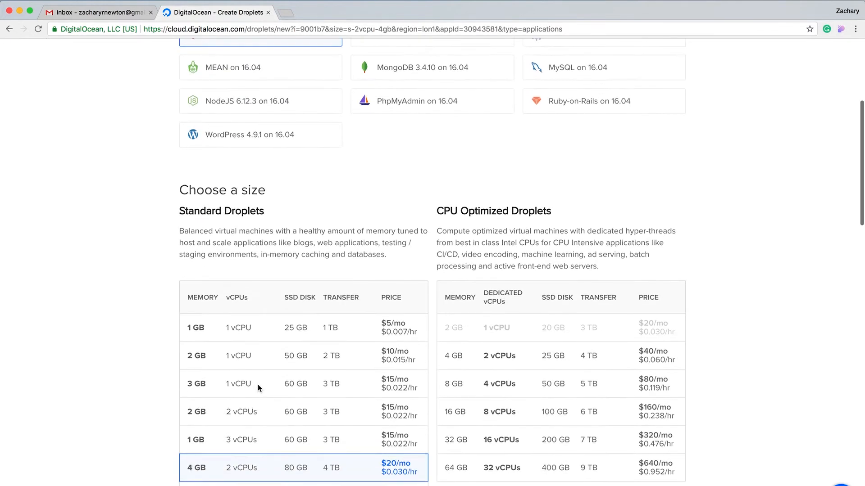
scroll(down, 3)
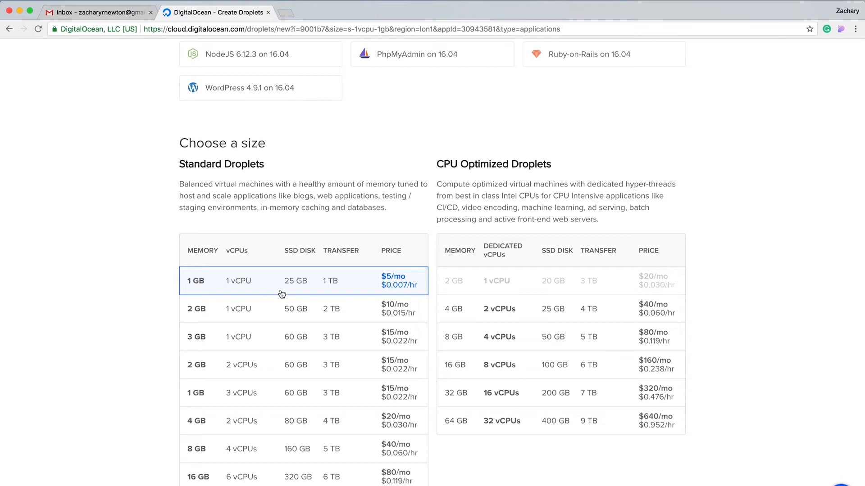
mouse_move(360, 336)
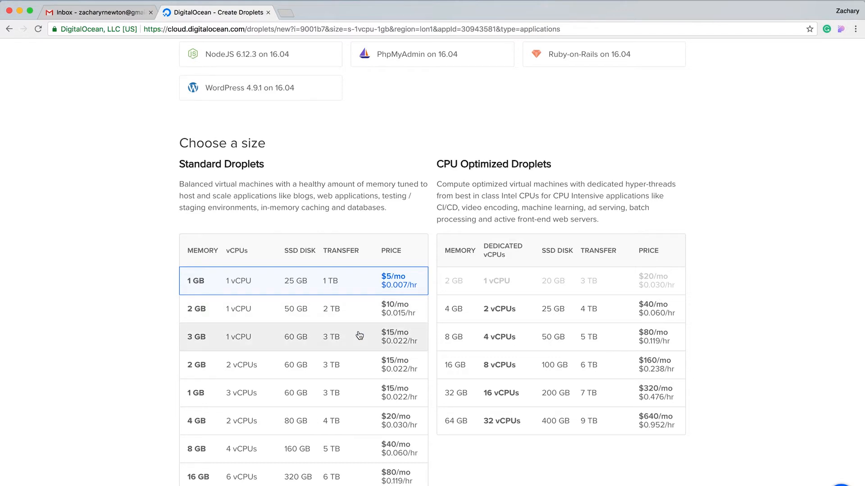
Select the New York 1 datacenter region for the droplet
scroll(down, 3)
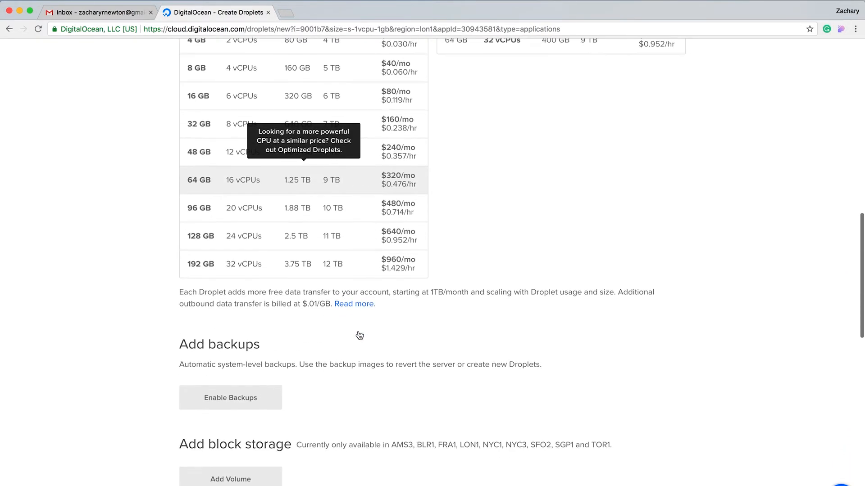
scroll(down, 3)
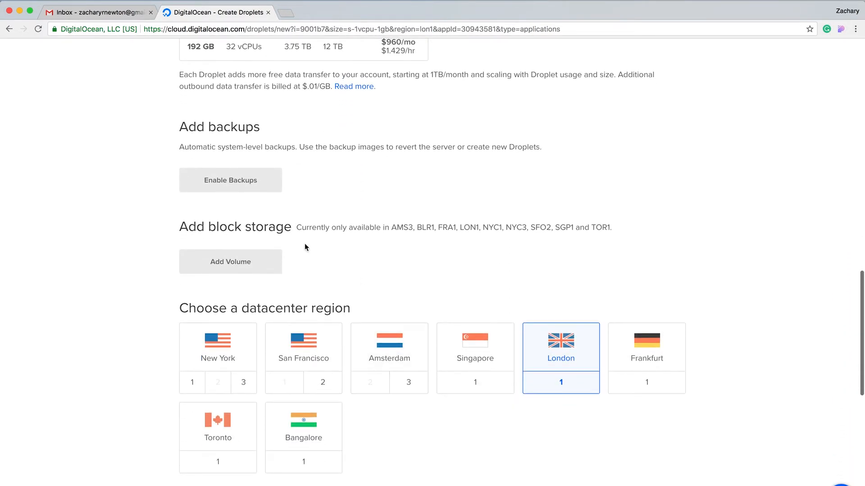
mouse_move(289, 260)
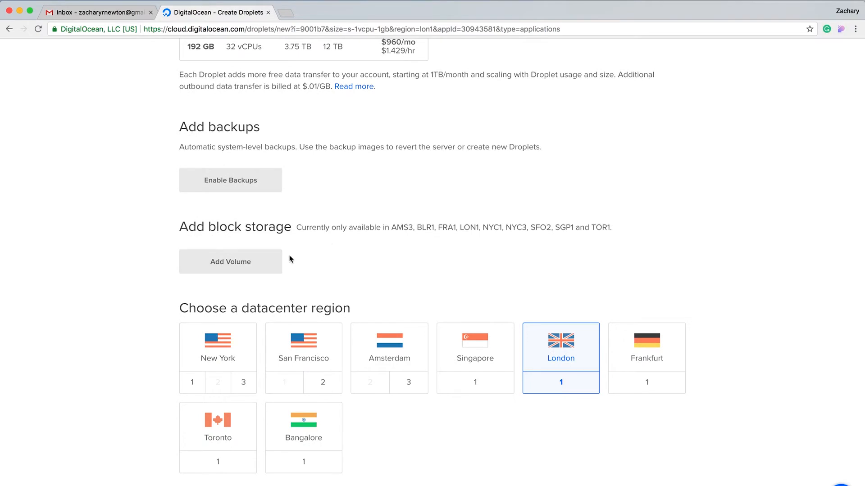
scroll(down, 3)
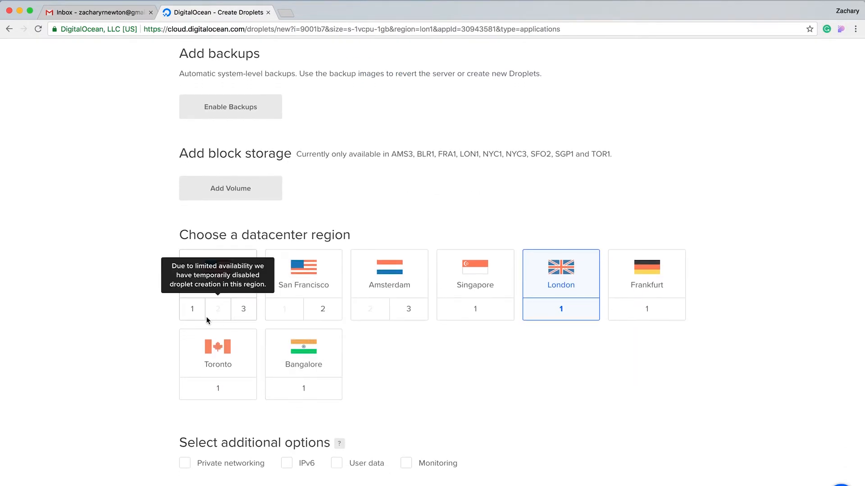
click(192, 309)
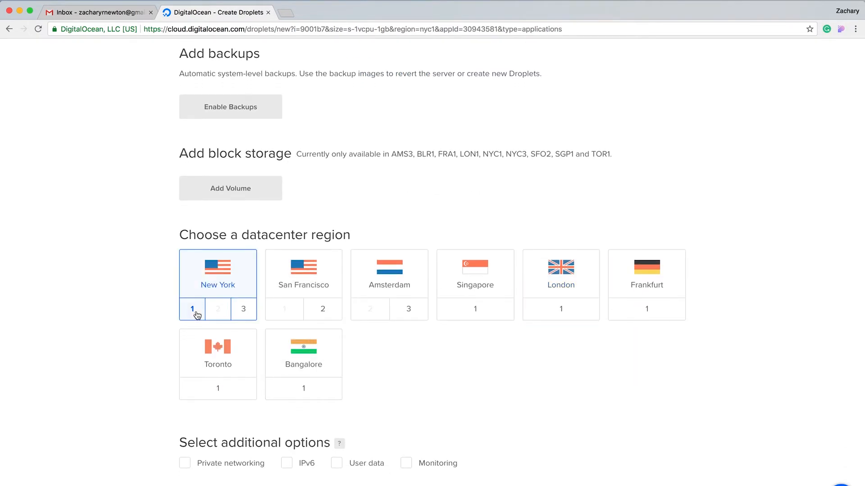
scroll(down, 3)
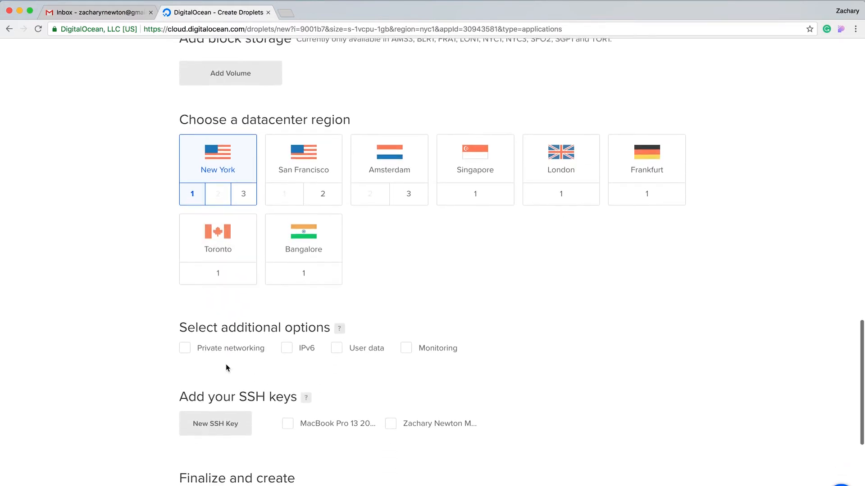
scroll(down, 3)
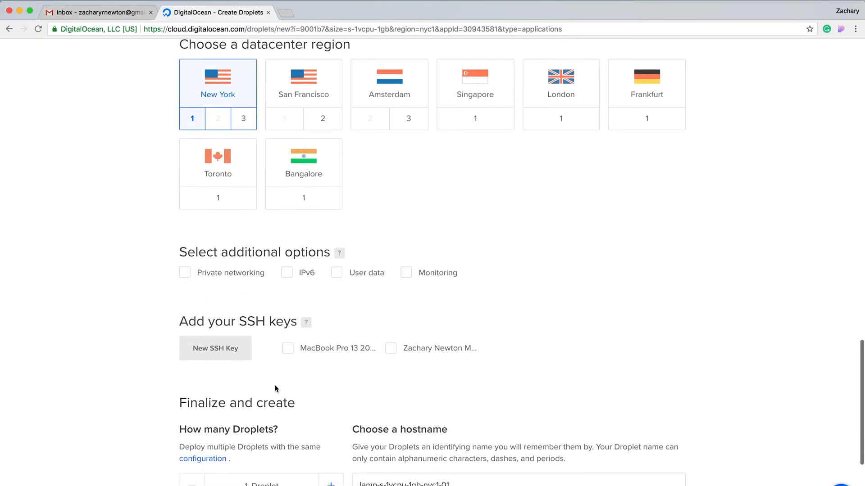
scroll(down, 3)
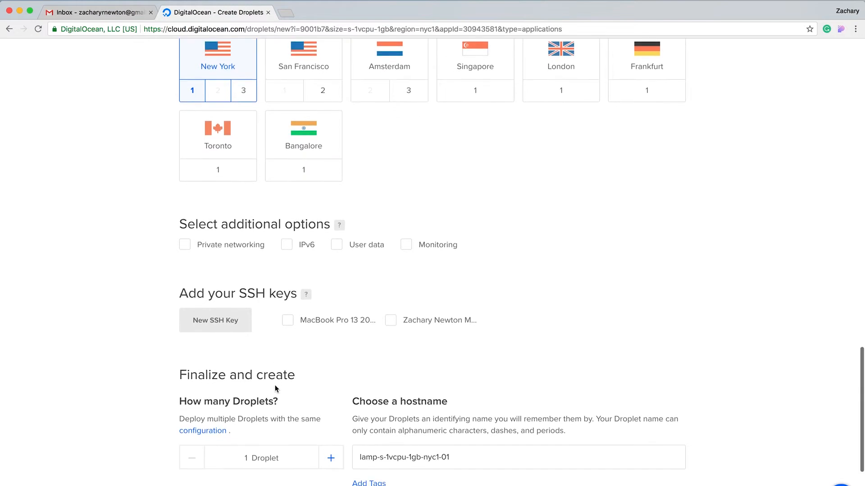
mouse_move(306, 259)
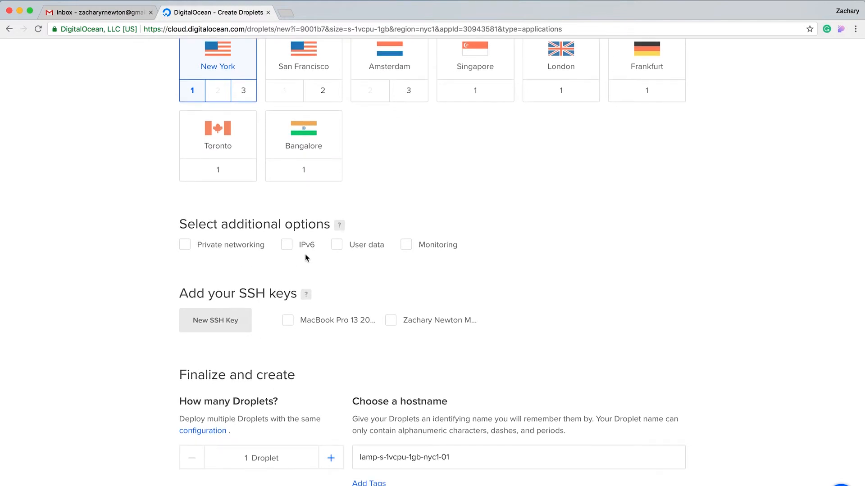
scroll(down, 3)
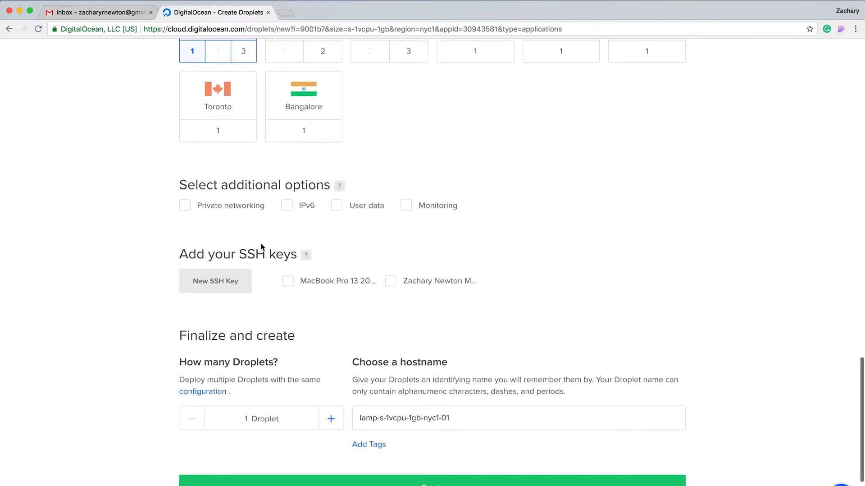
mouse_move(278, 306)
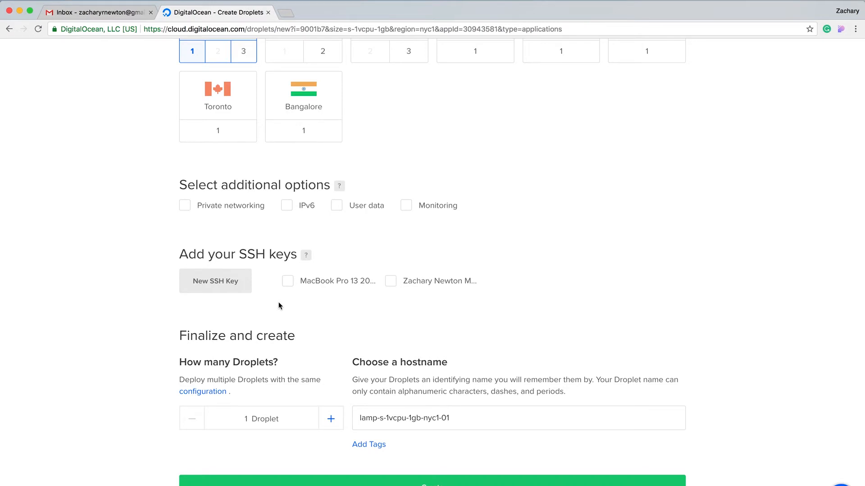
mouse_move(301, 336)
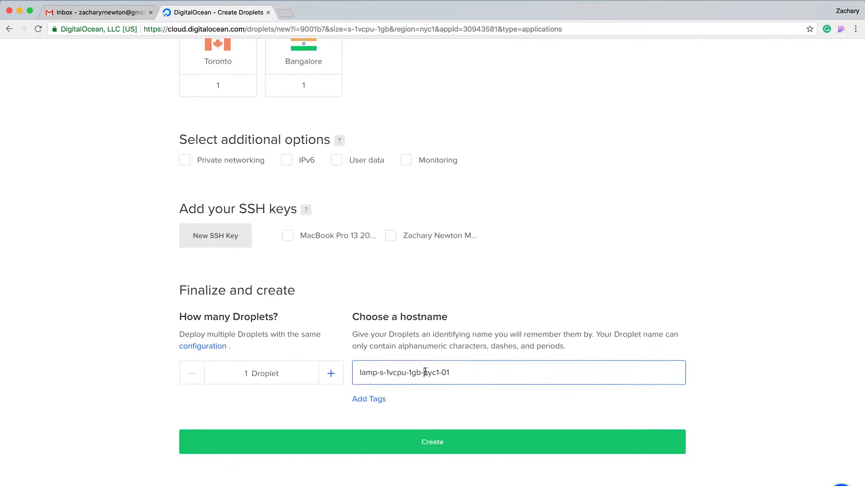
Name the droplet hostname YouTubeTut and create it
text(Yo)
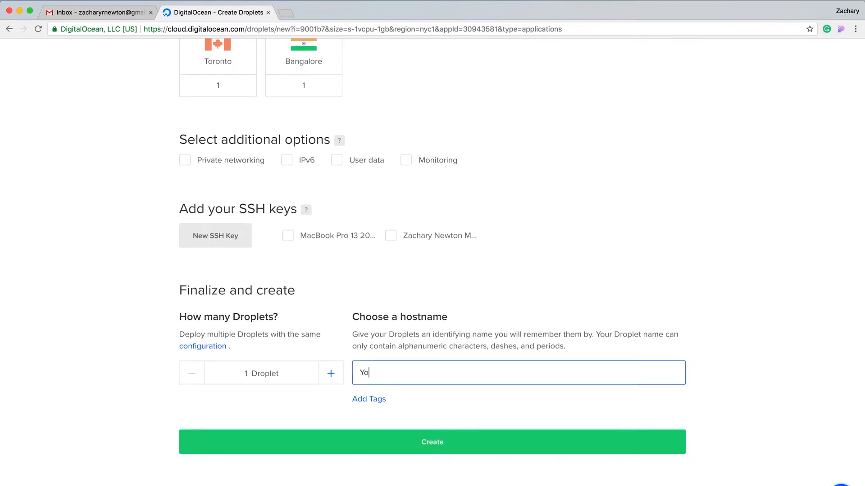
text(uTube)
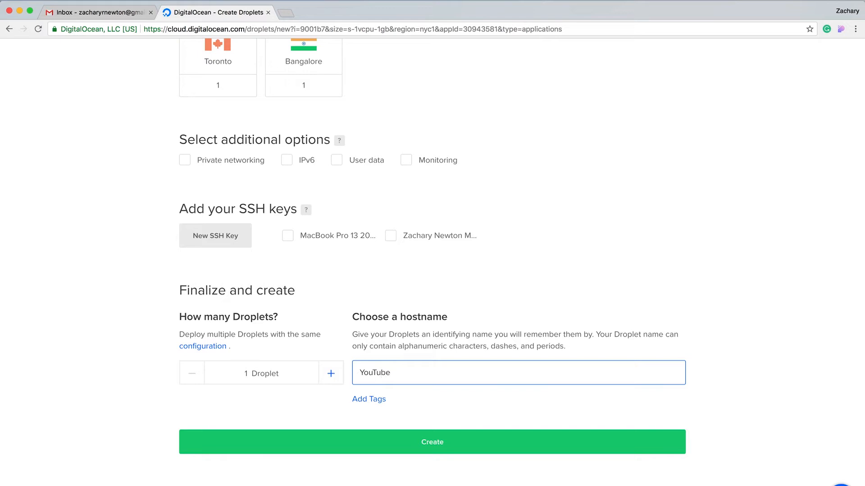
text(Tut)
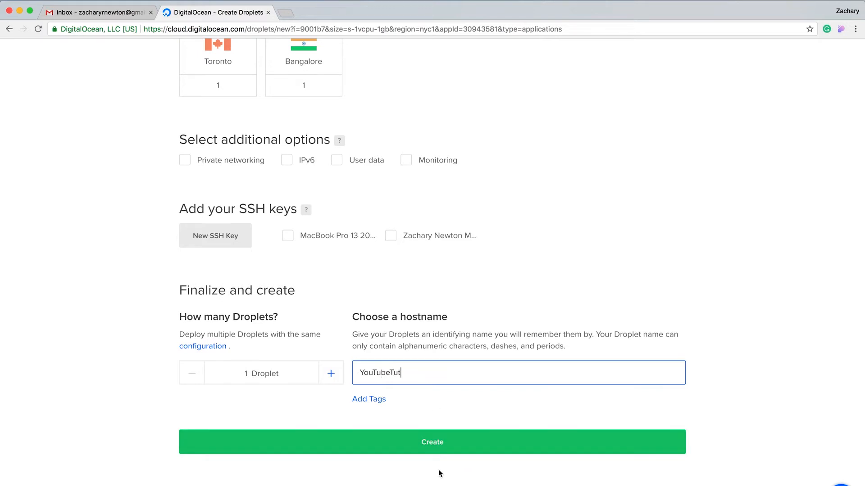
click(431, 442)
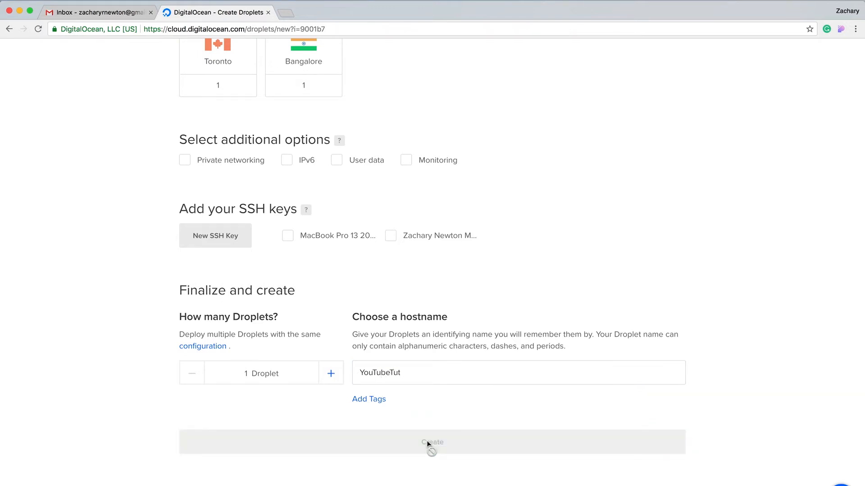
Wait on the dashboard for the YouTubeTut droplet to finish and show IP 178.128.159.51
click(432, 441)
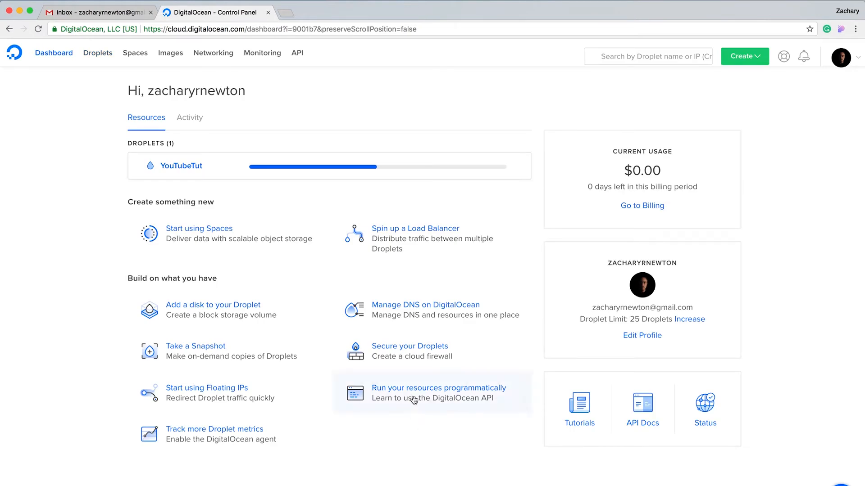
mouse_move(271, 206)
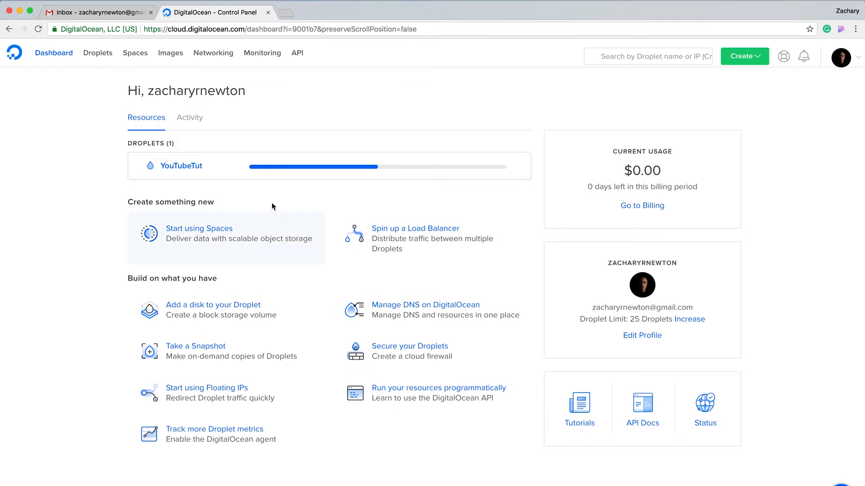
mouse_move(264, 212)
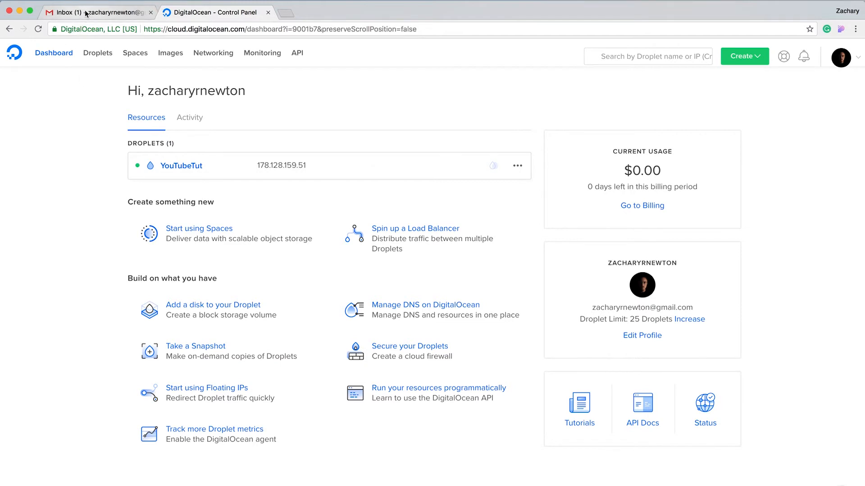
Read the 'Your New Droplet: YouTubeTut' email in Gmail, then load 178.128.159.51
click(100, 12)
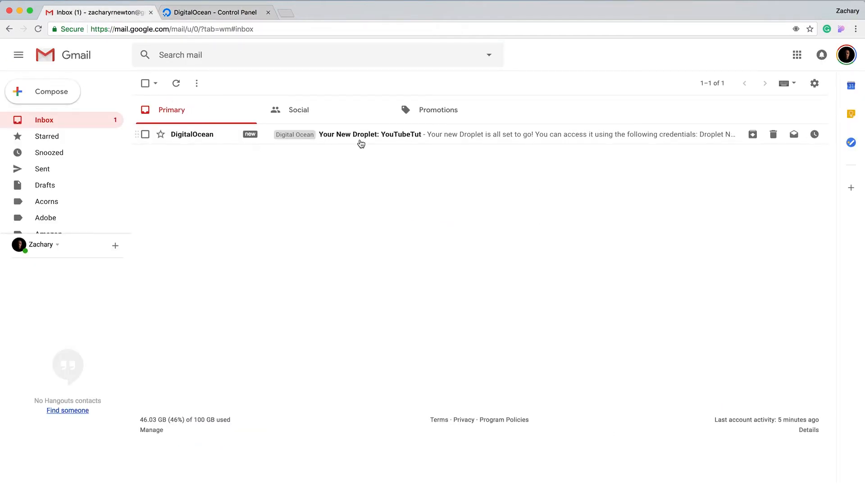
click(369, 134)
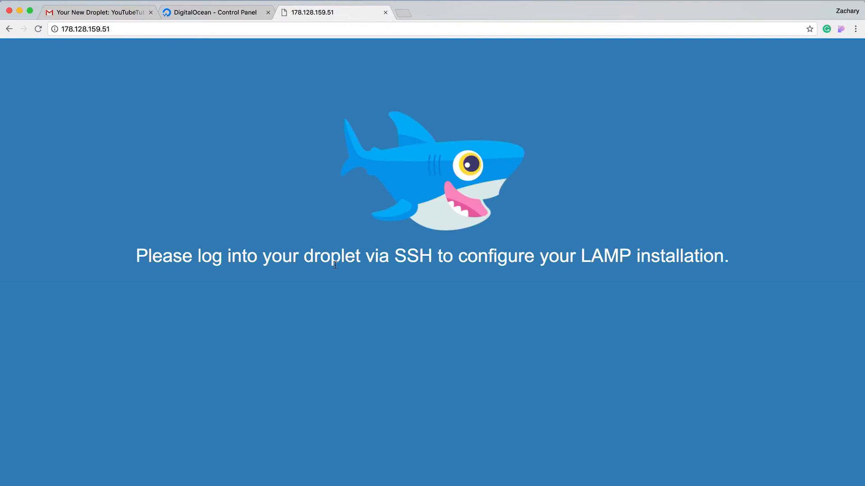
mouse_move(338, 276)
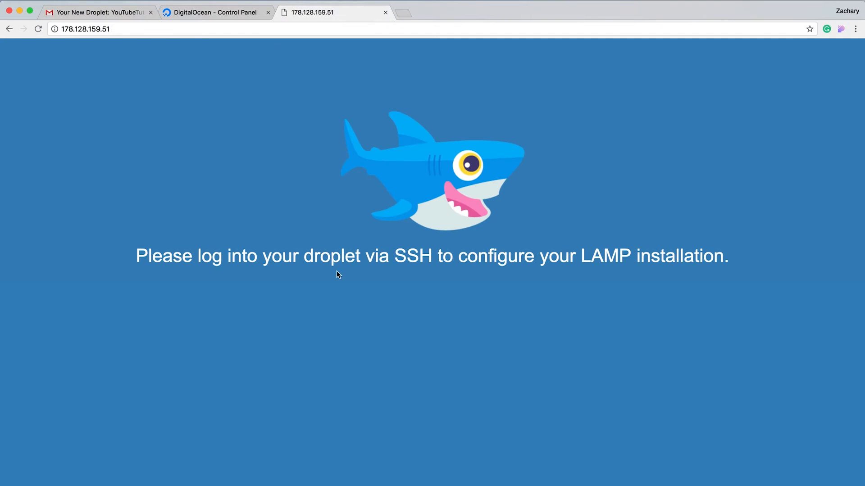
mouse_move(370, 257)
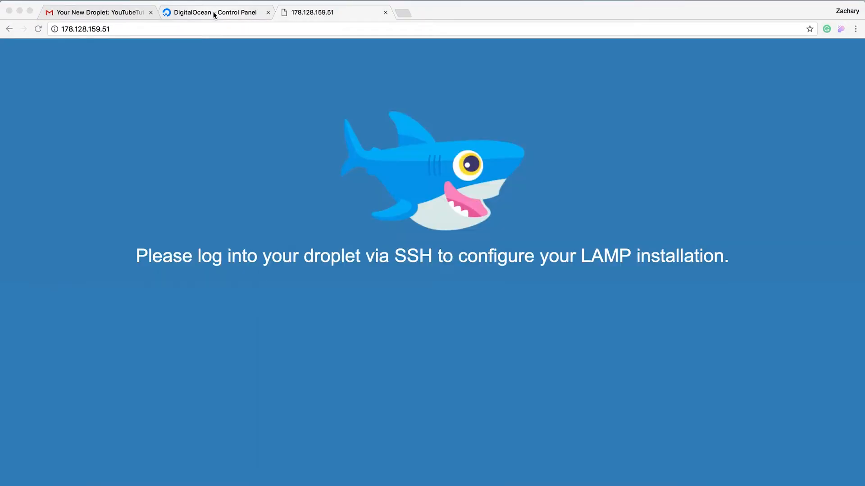
Return to the DigitalOcean control panel and show the YouTubeTut droplet's actions
click(215, 12)
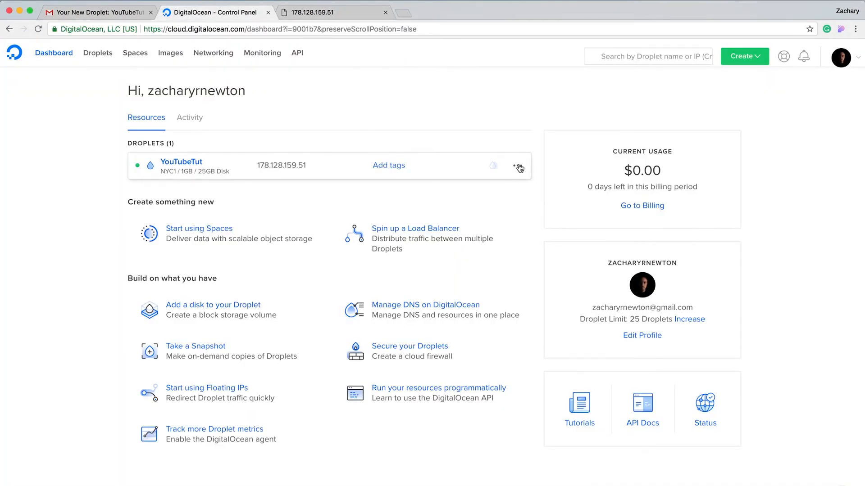
click(517, 166)
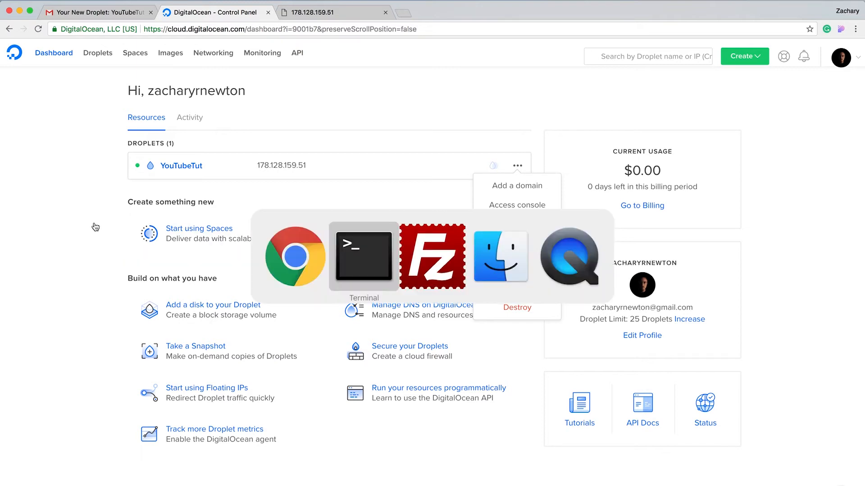
Check the droplet credentials email and bring Terminal forward
click(362, 256)
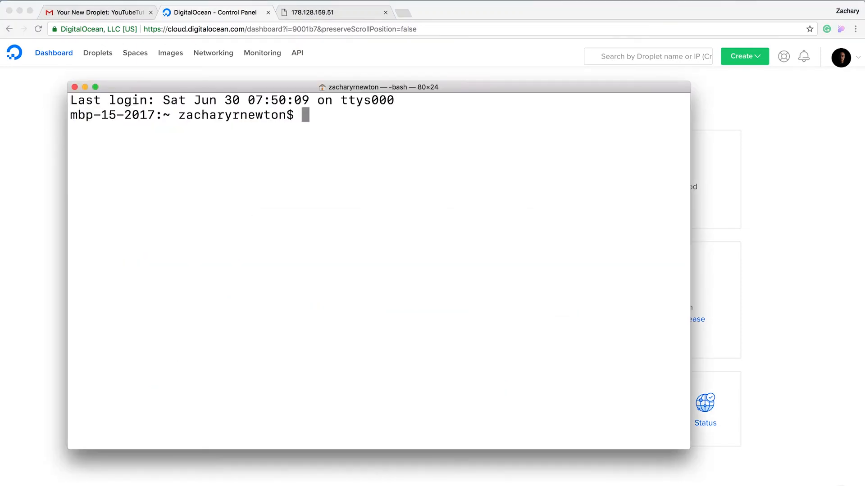
click(98, 12)
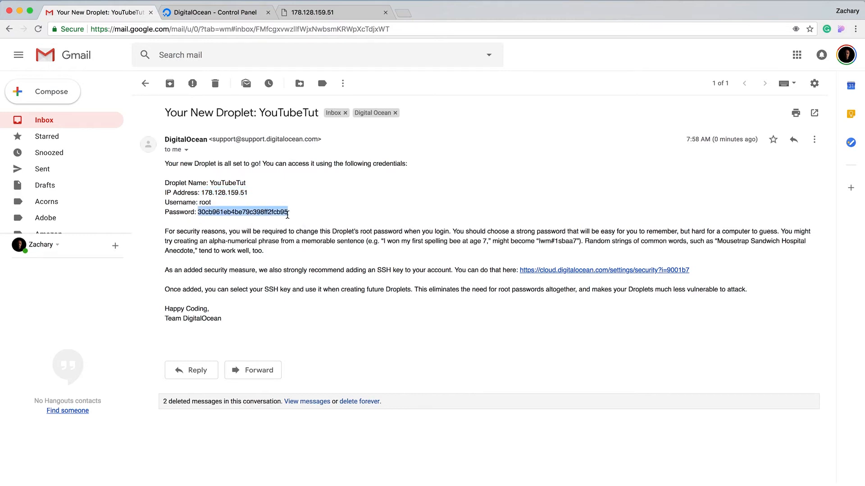
click(363, 255)
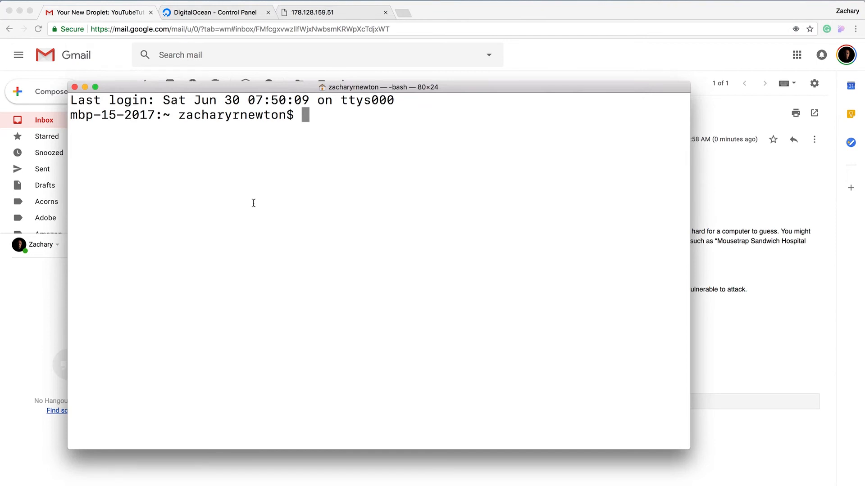
text(shh)
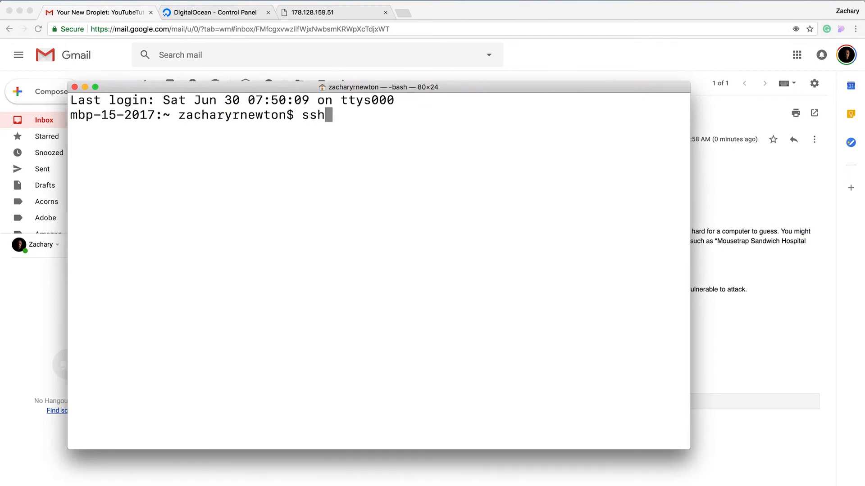
text(root)
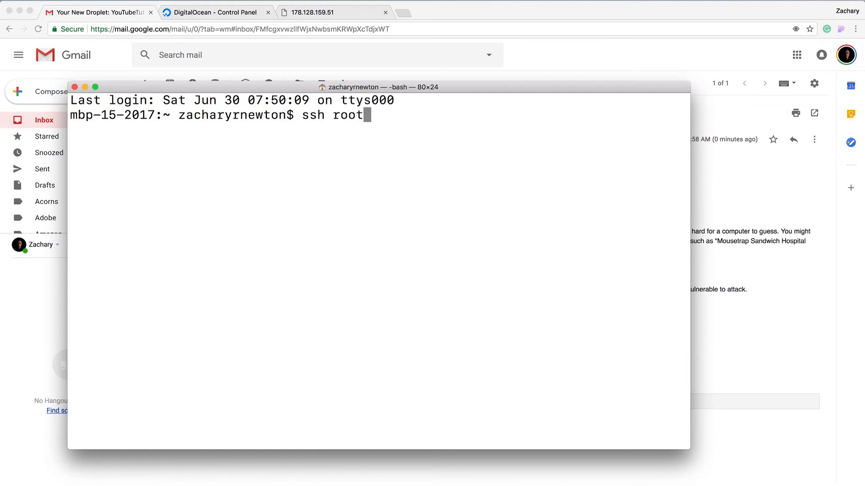
text(@178.128.159.51)
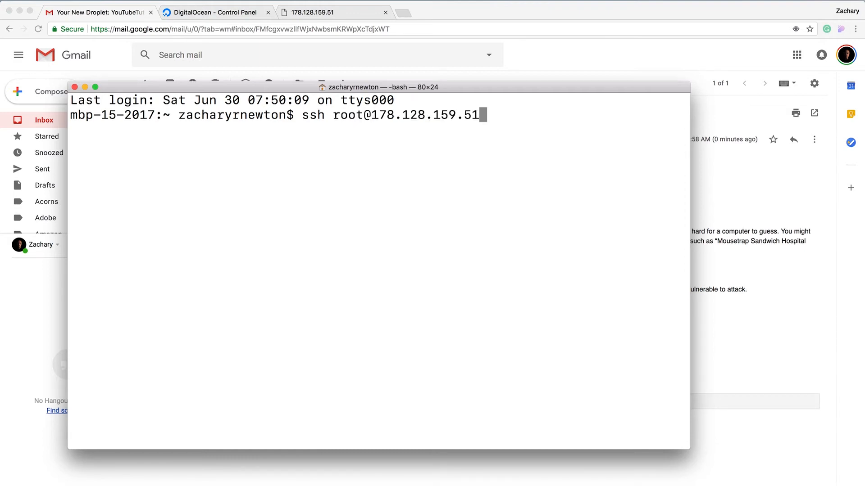
key(Return)
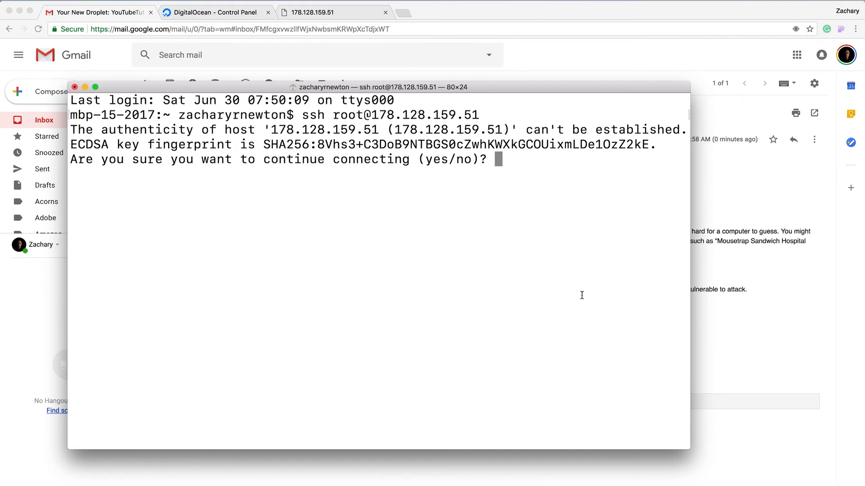
text(yes)
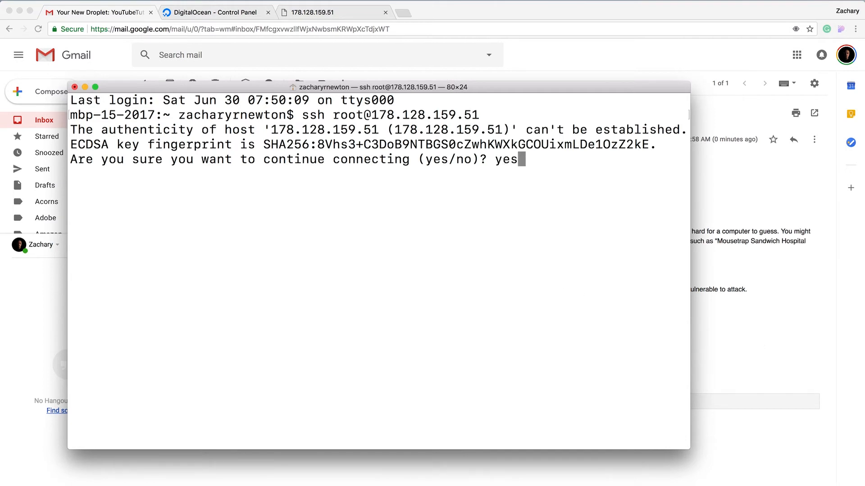
key(Return)
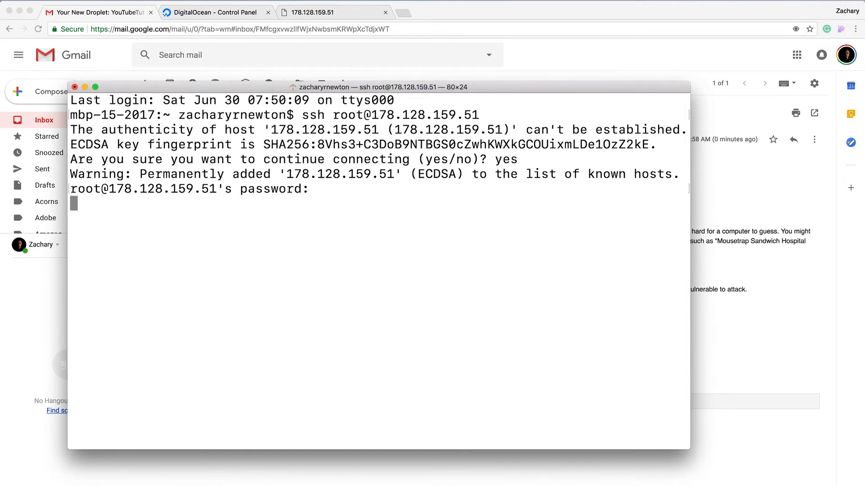
Log in with the emailed root password and set and confirm a new root password
text(password)
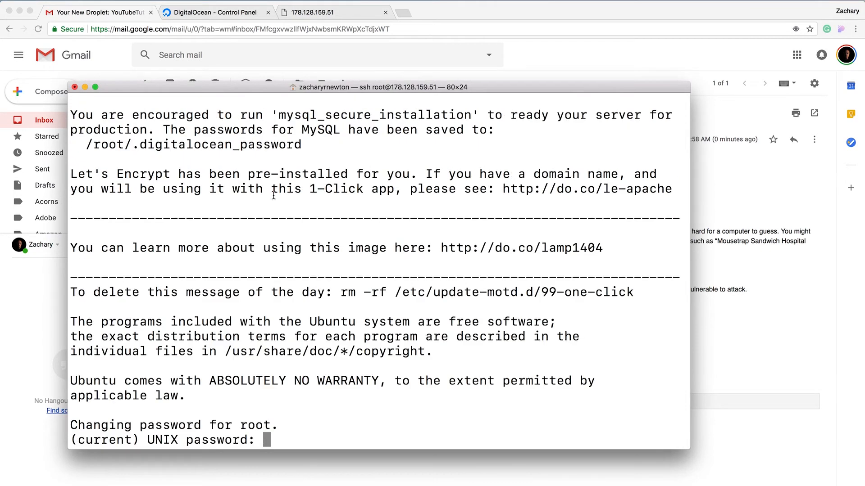
mouse_move(325, 274)
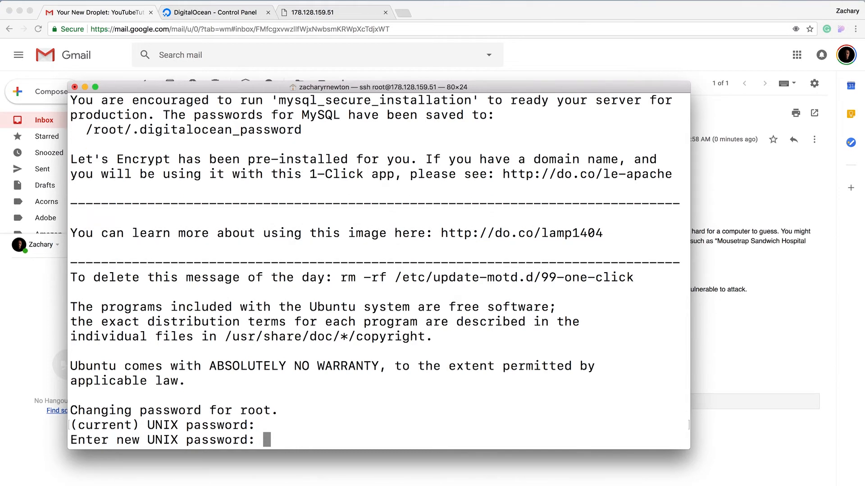
key(Return)
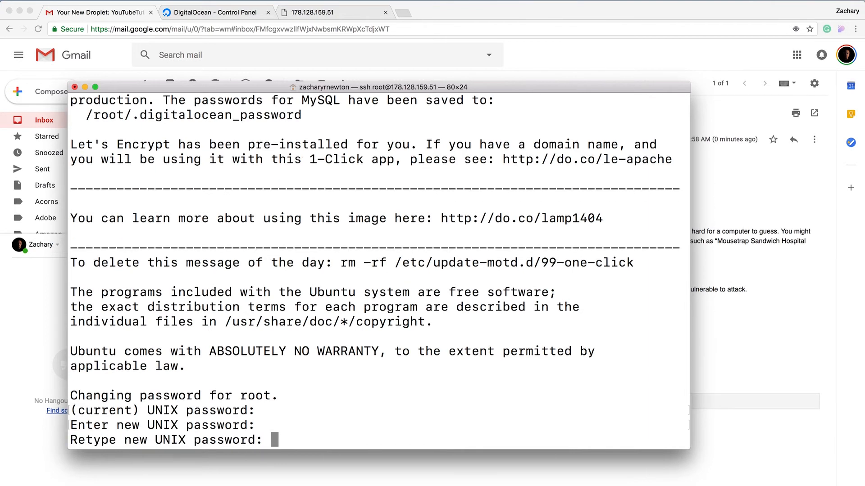
key(Return)
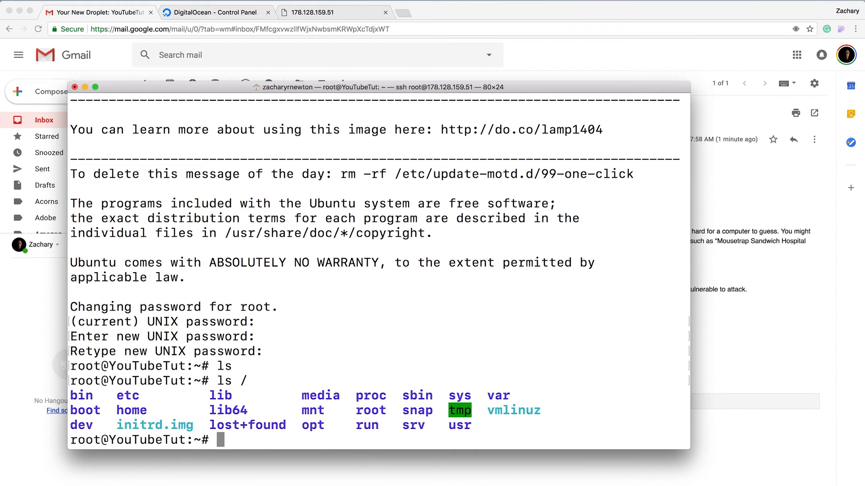
List the contents of /var and then /var/www on the server
text(ls)
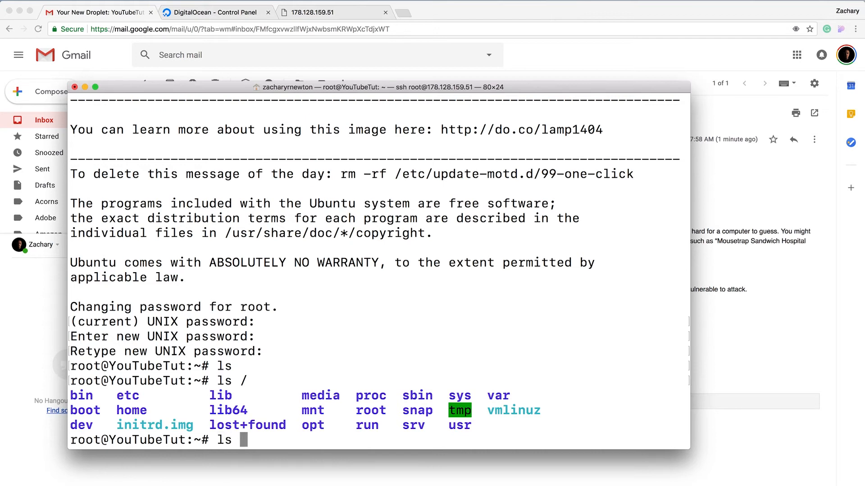
key(Return)
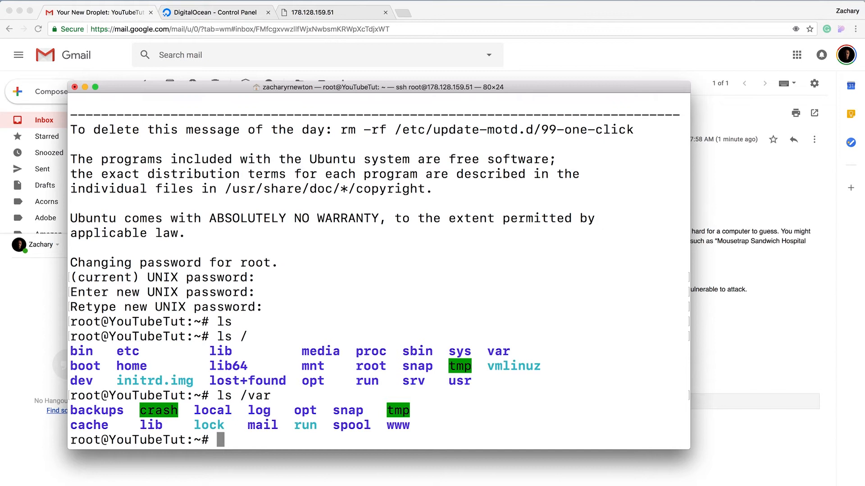
text(ls)
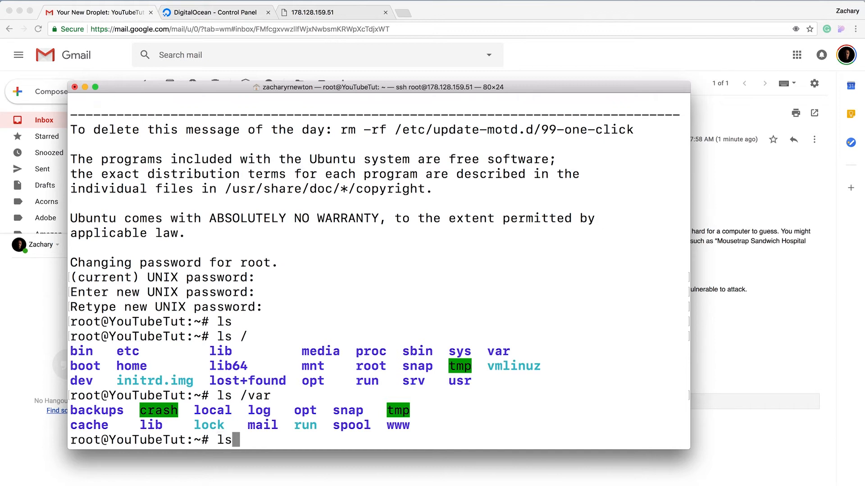
text(/var/)
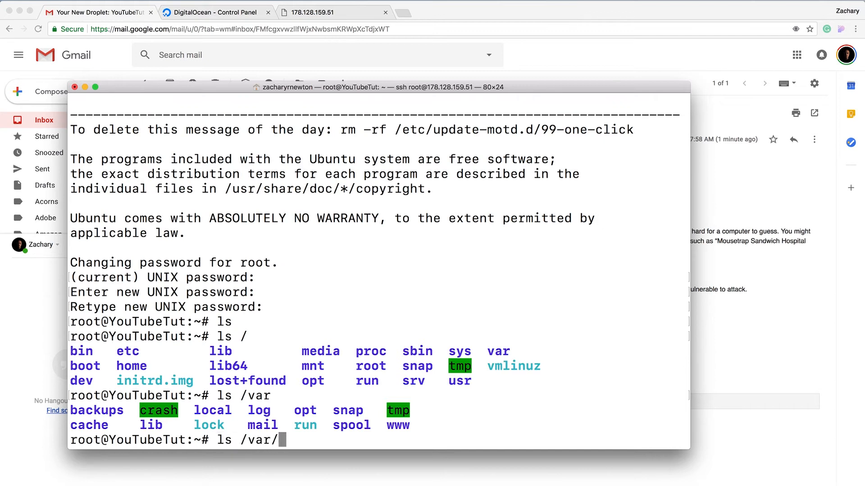
key(Return)
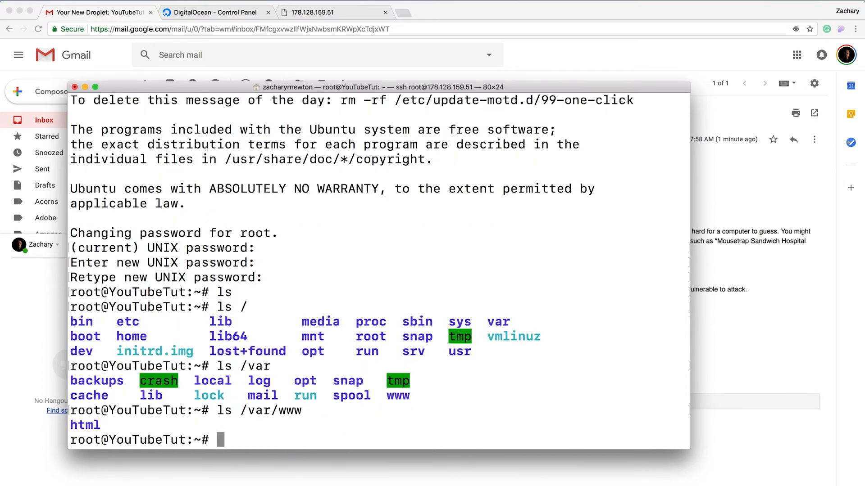
Move into /var/www/html and print the default index.html markup with cat
text(cd /)
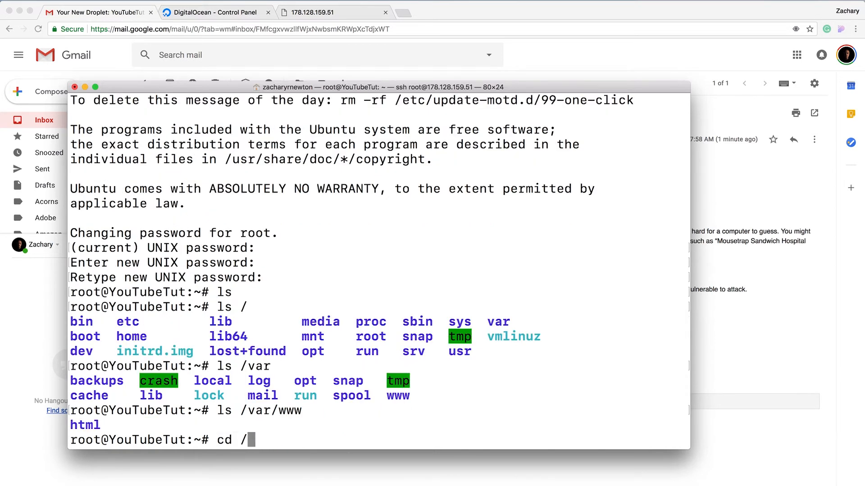
text(var/)
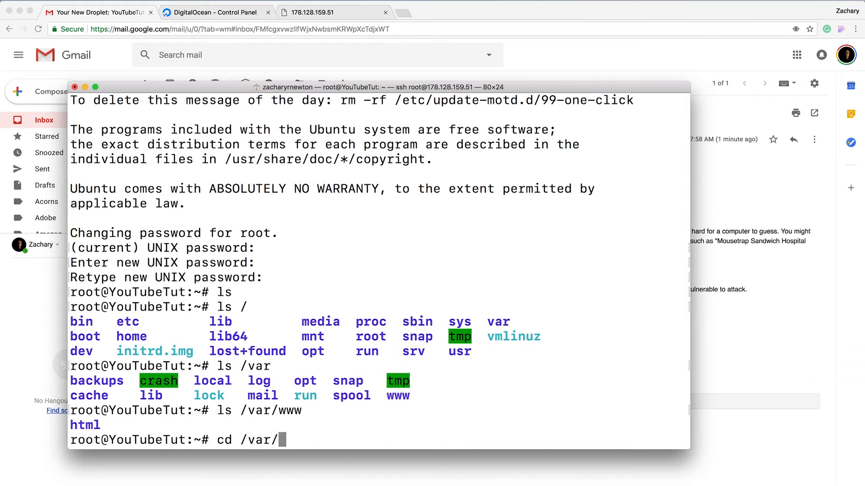
text(www/html)
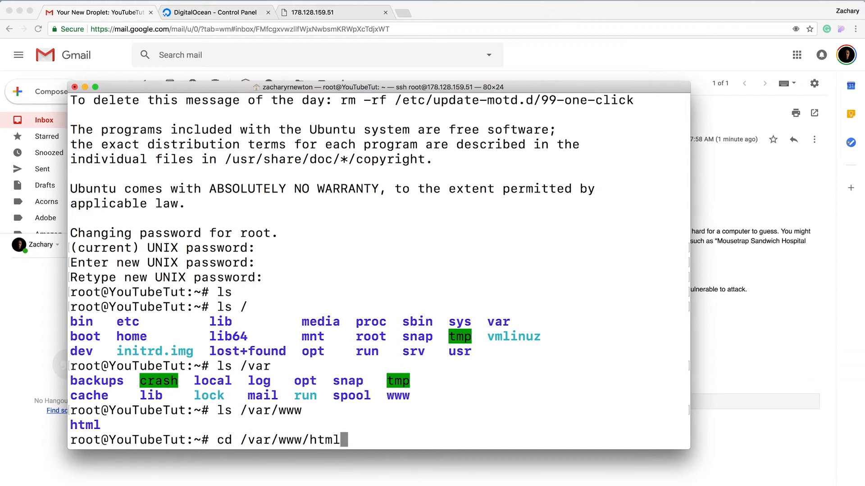
key(Return)
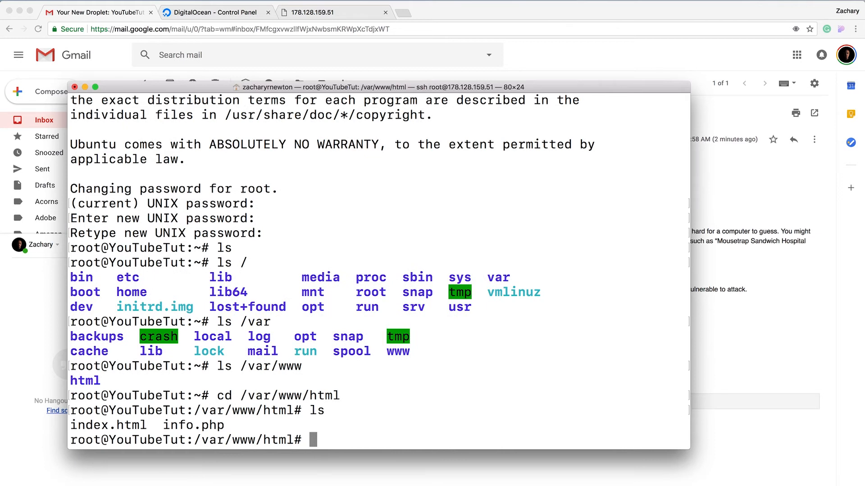
text(cat)
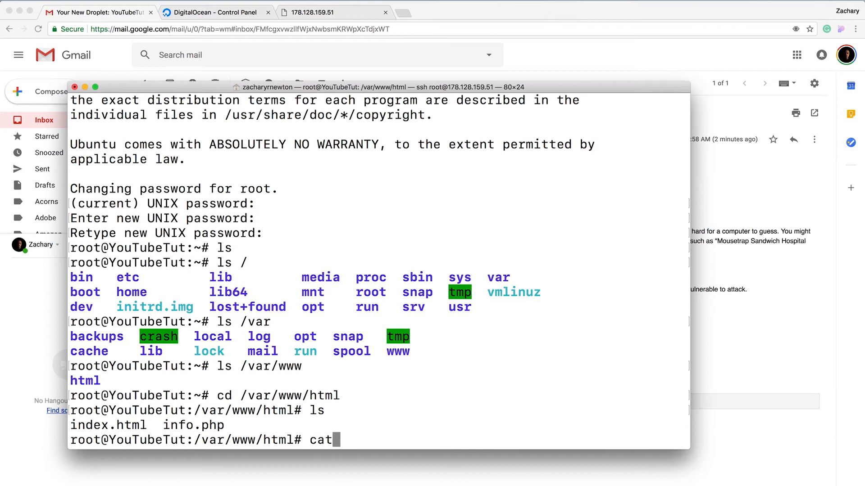
text(index)
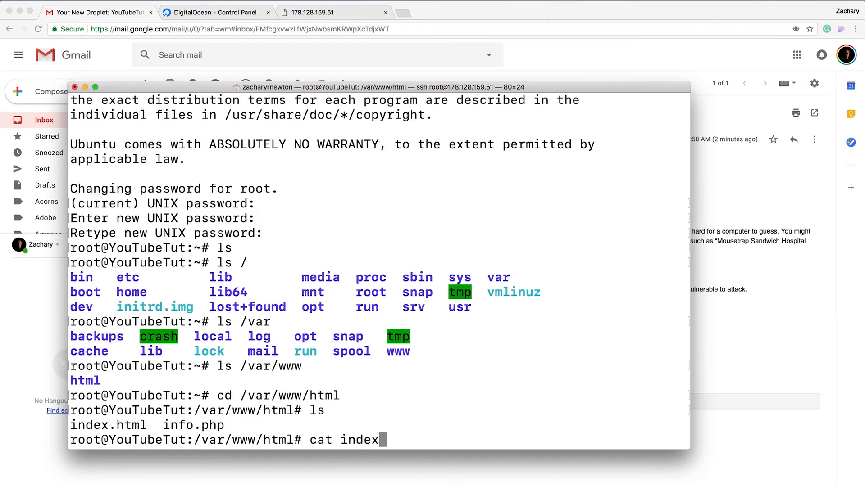
key(Return)
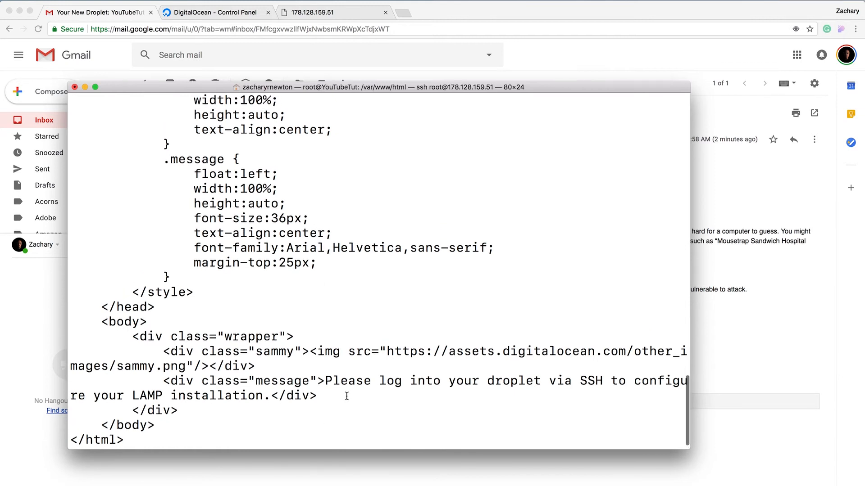
mouse_move(583, 390)
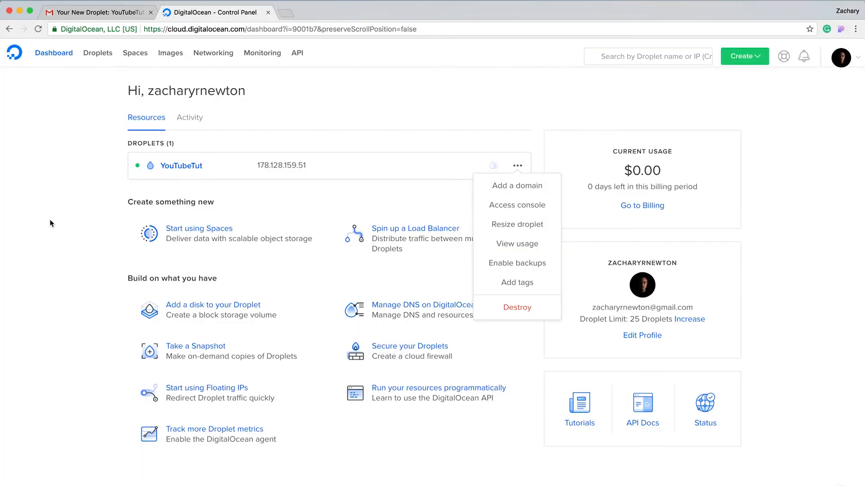
mouse_move(64, 217)
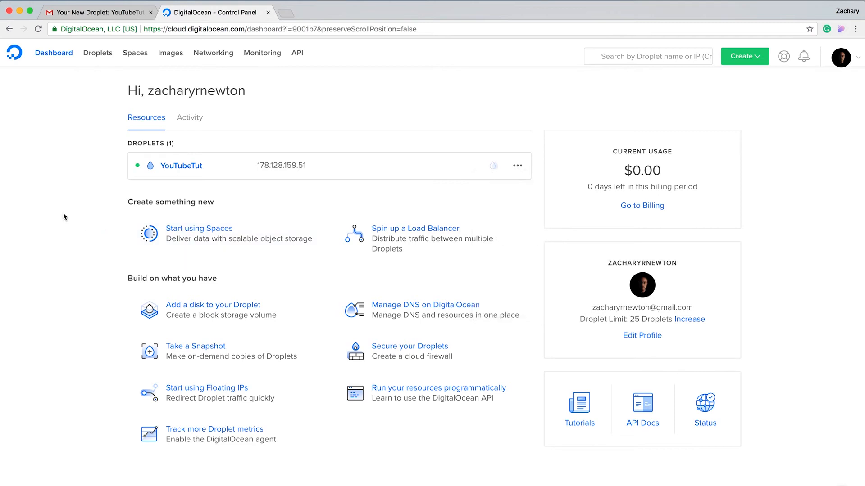
Launch FileZilla from Spotlight by searching 'fileZilla'
text(fileZilla)
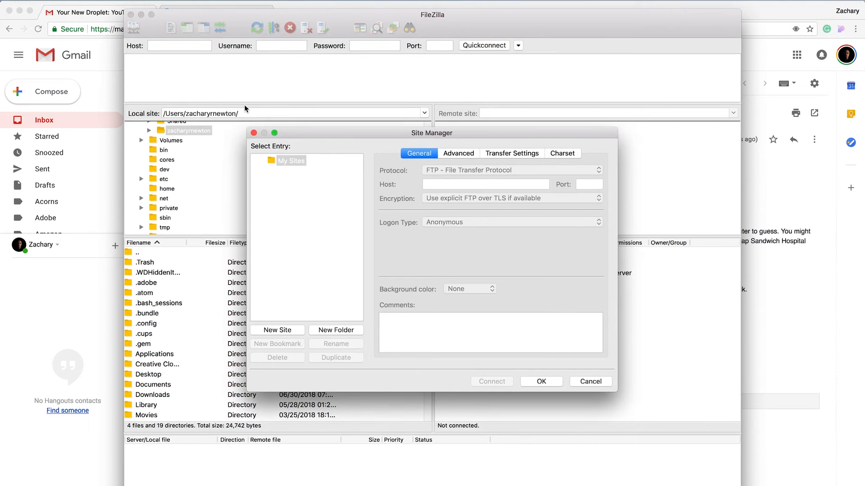
Create a new SFTP site entry with host 178.128.159.51
click(277, 330)
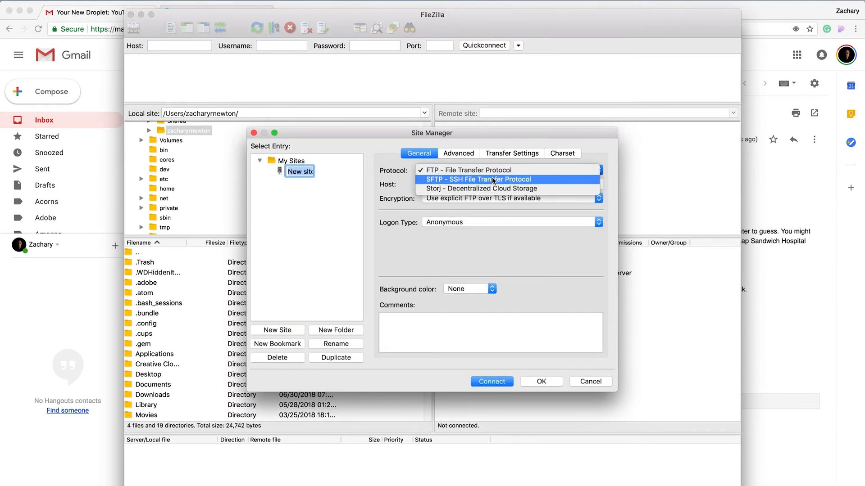
click(477, 180)
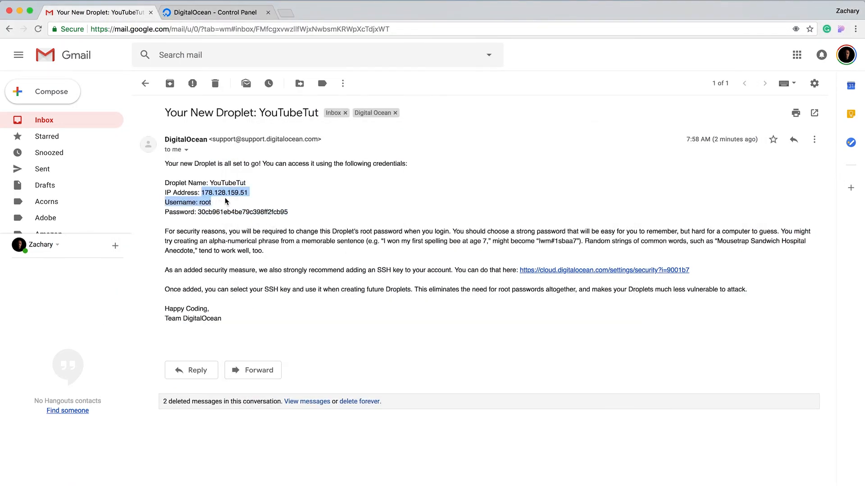
mouse_move(363, 254)
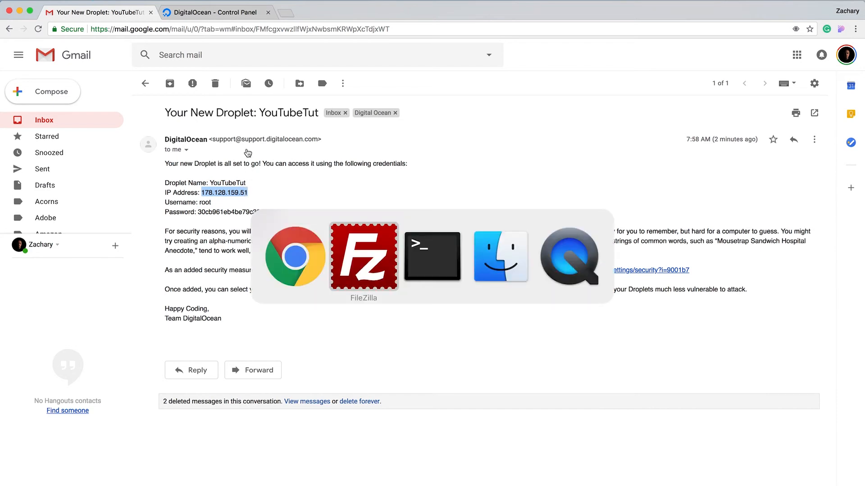
click(363, 256)
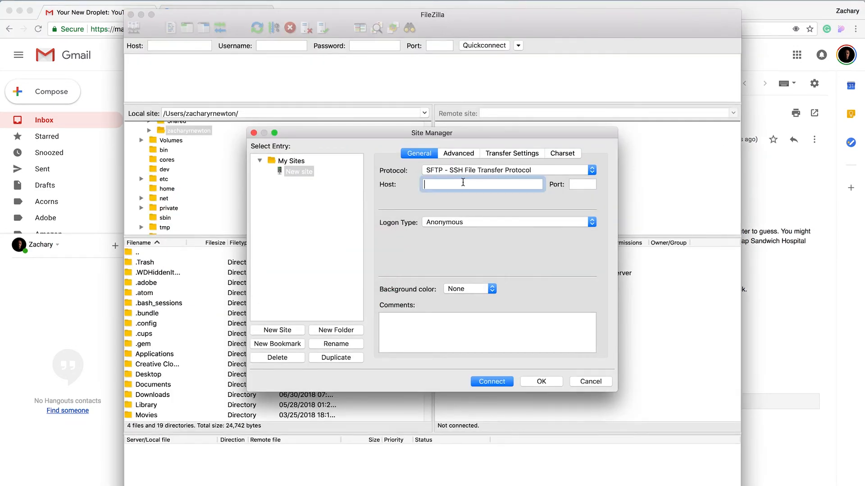
text(178.128.159.51)
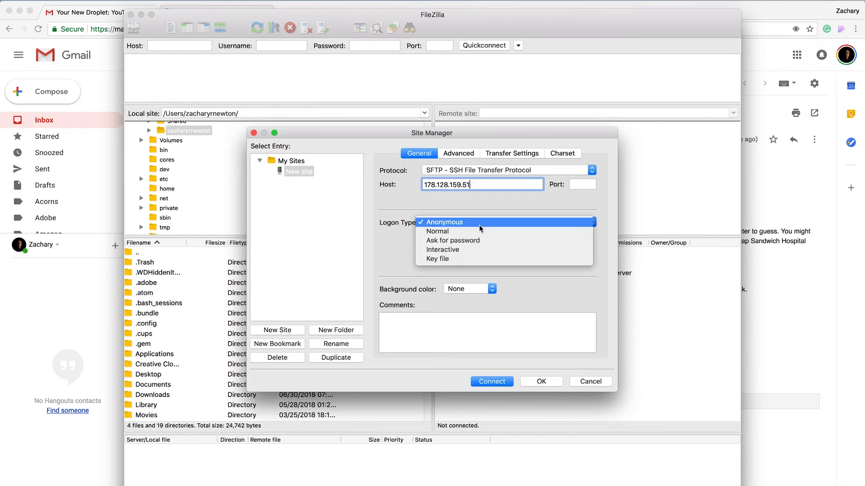
Enter user root with its password and connect to the droplet
click(435, 231)
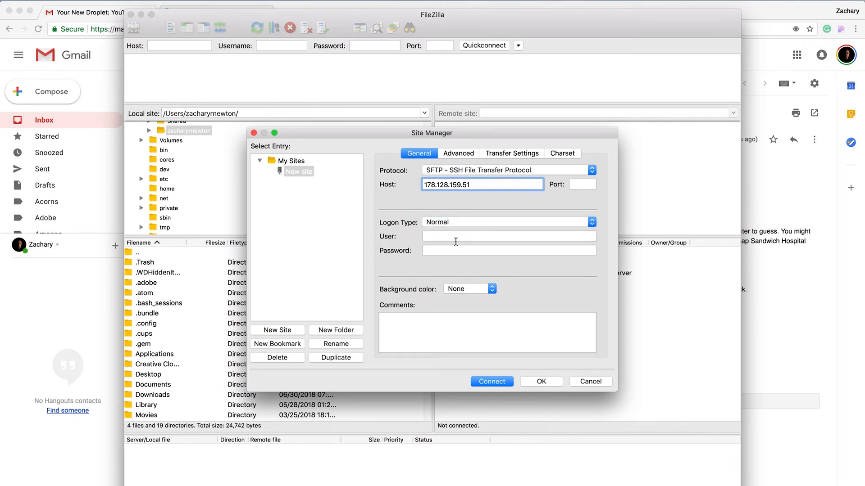
text(root)
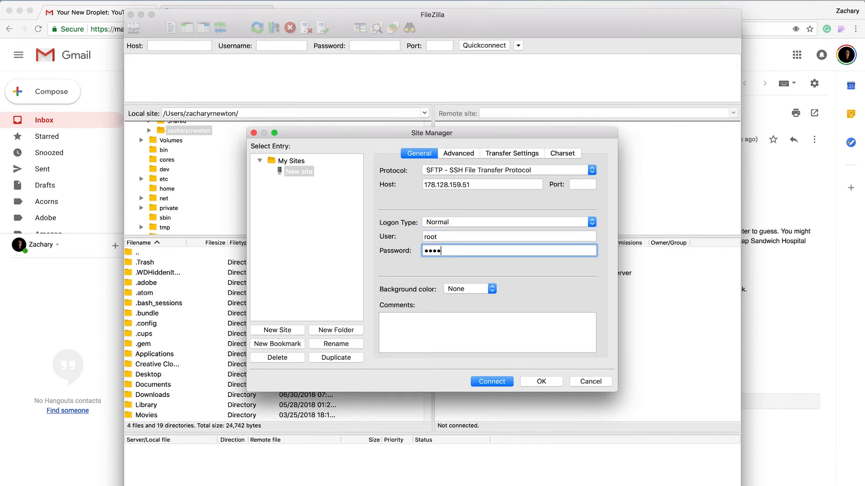
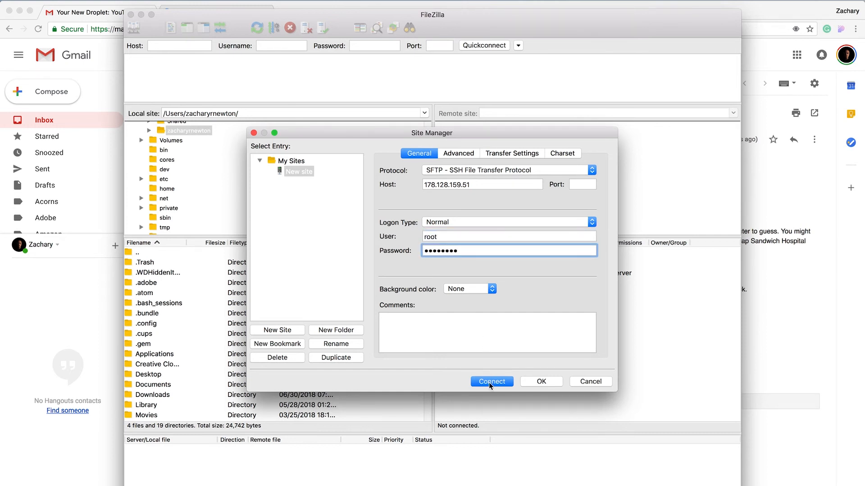
click(490, 382)
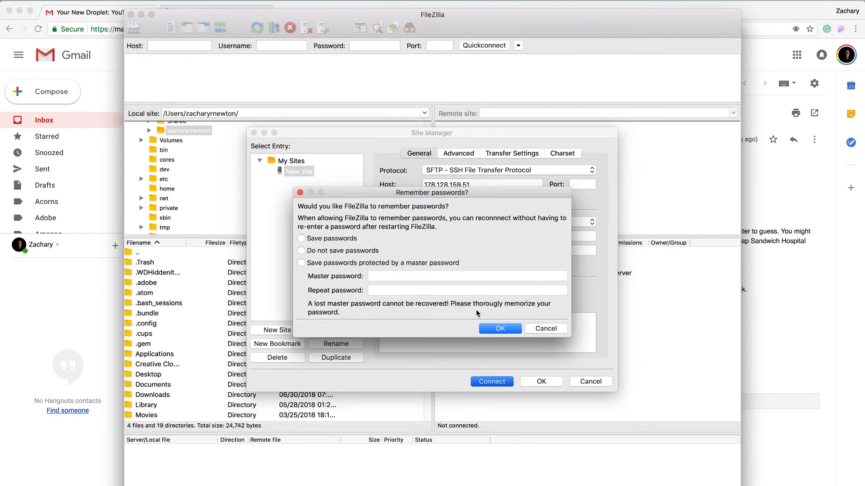
mouse_move(493, 315)
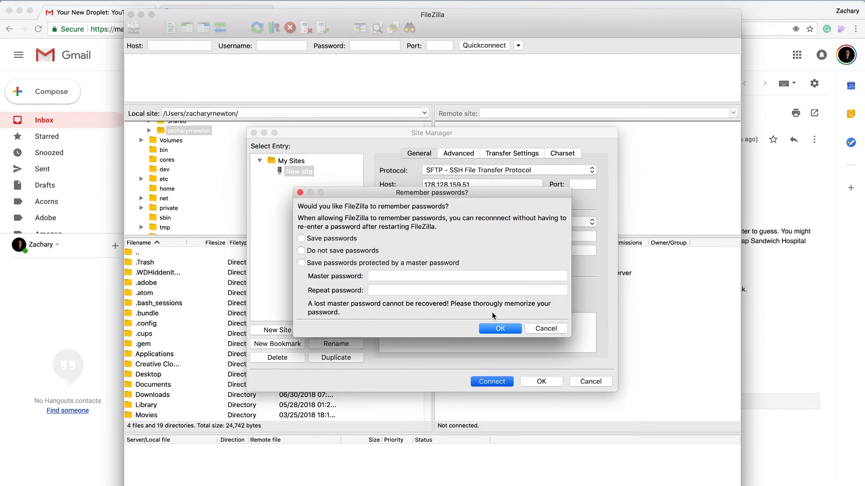
Skip password saving, trust the host key and show the server's root folder
click(499, 329)
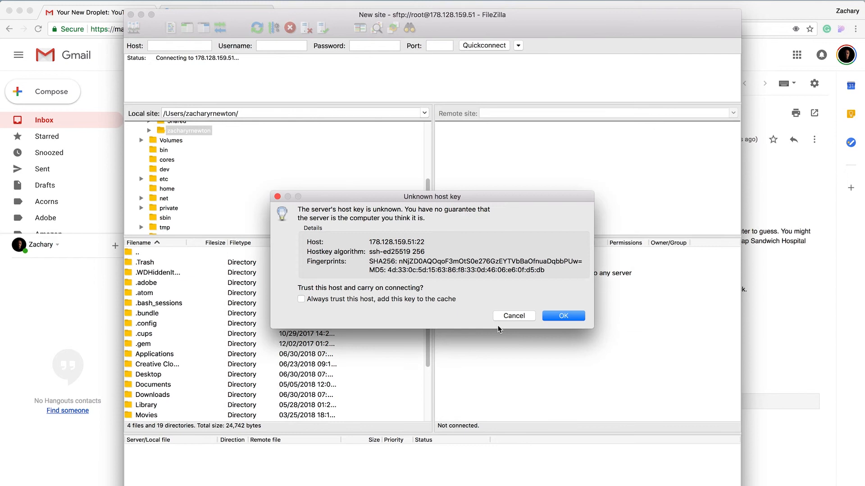
click(562, 315)
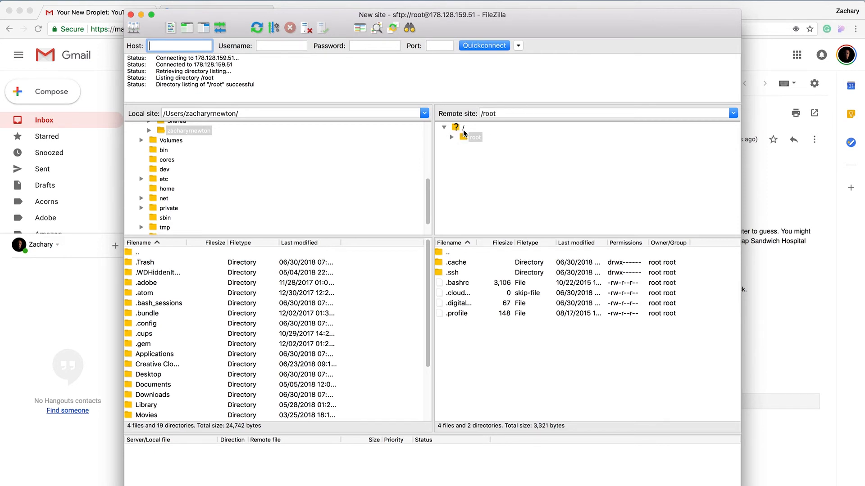
click(461, 127)
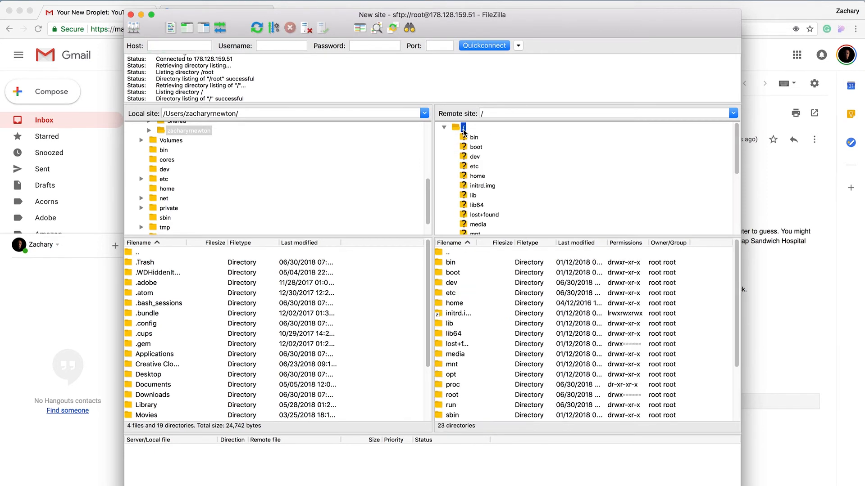
Navigate the remote pane into var, www and then html
scroll(down, 3)
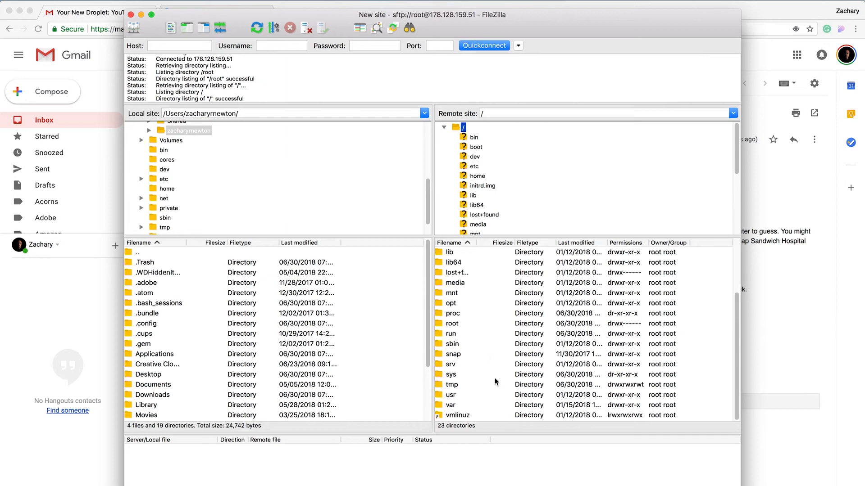
double_click(450, 405)
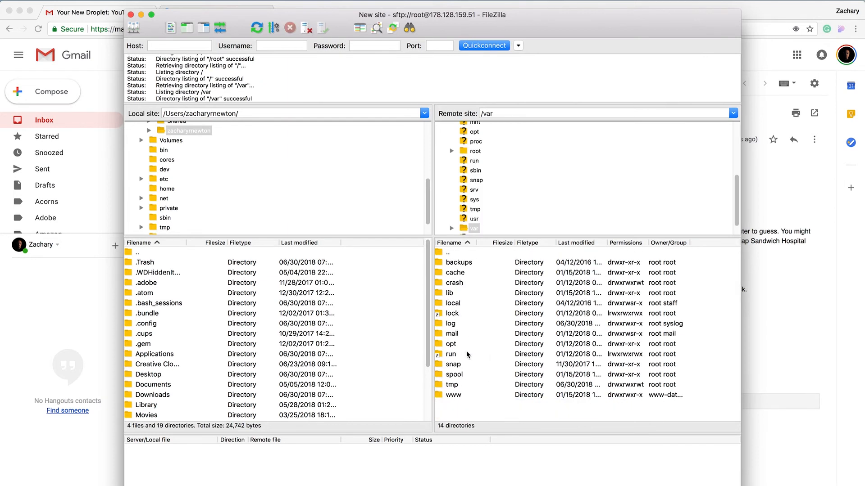
double_click(453, 394)
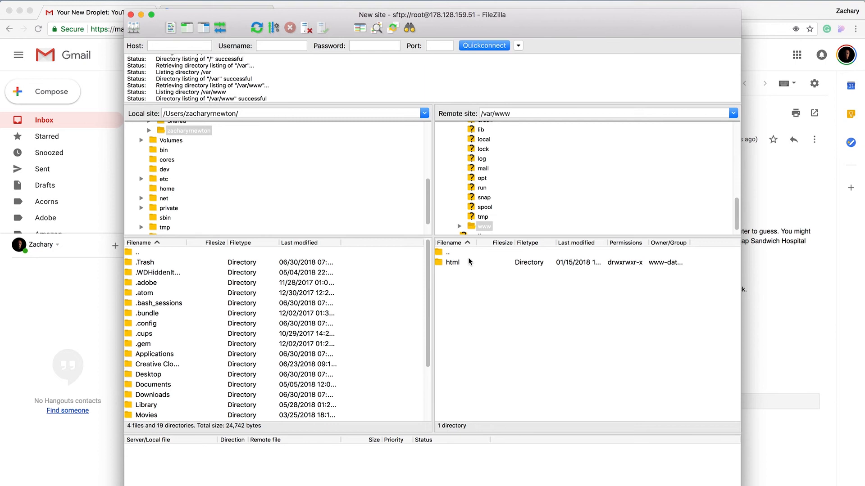
double_click(452, 262)
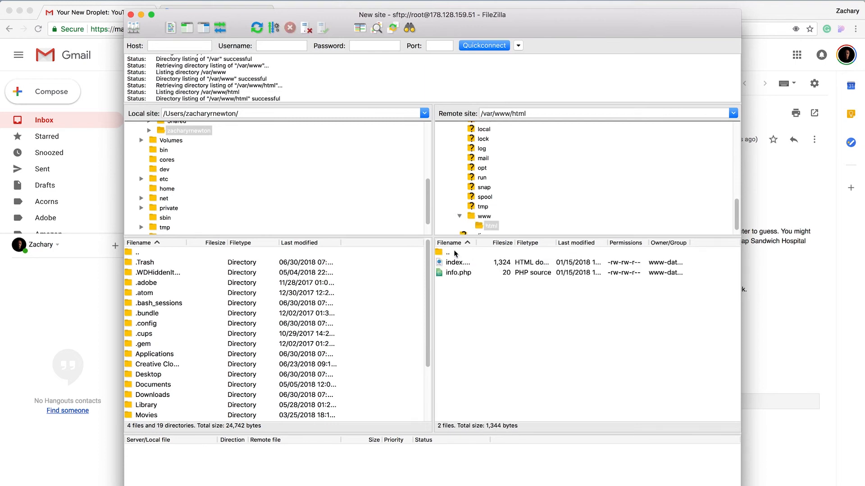
Select index.html and info.php on the server and delete both, confirming with Yes
click(458, 262)
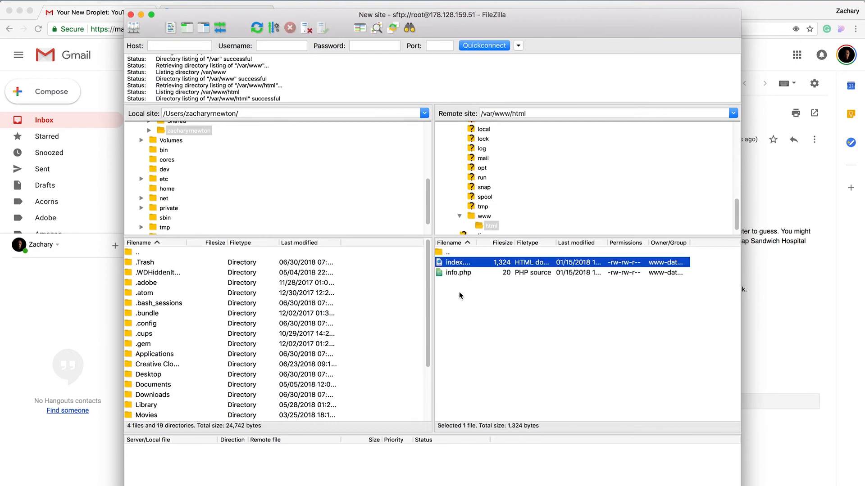
click(458, 272)
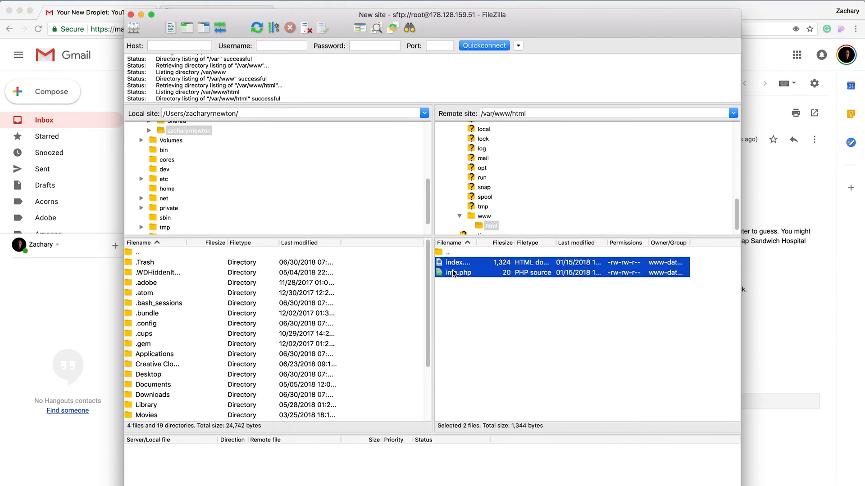
right_click(455, 272)
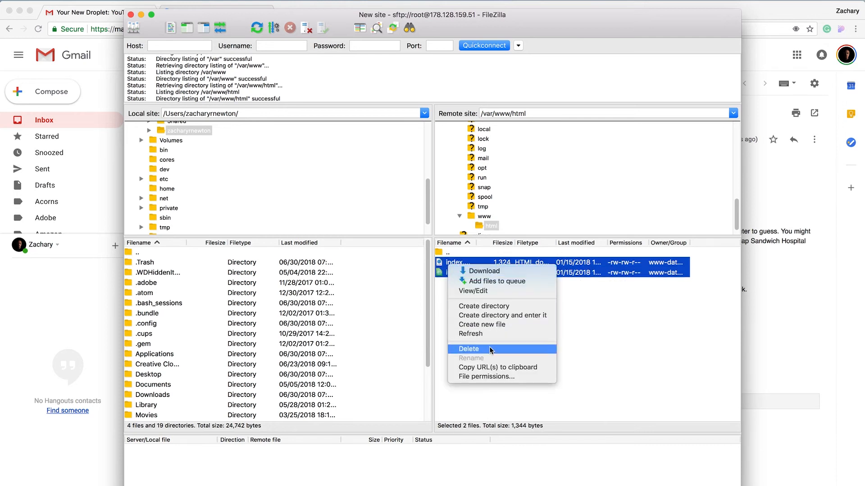
click(469, 348)
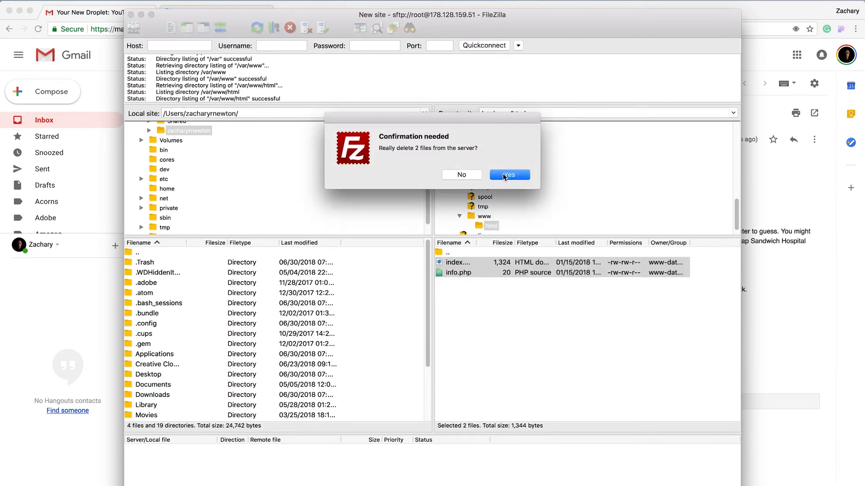
click(508, 175)
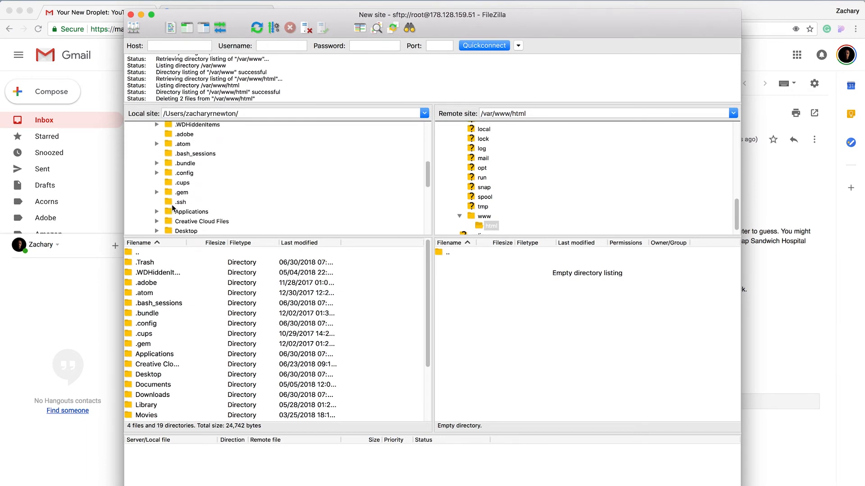
Navigate the local pane through Desktop and the project folder into _site and begin selecting its files
scroll(down, 3)
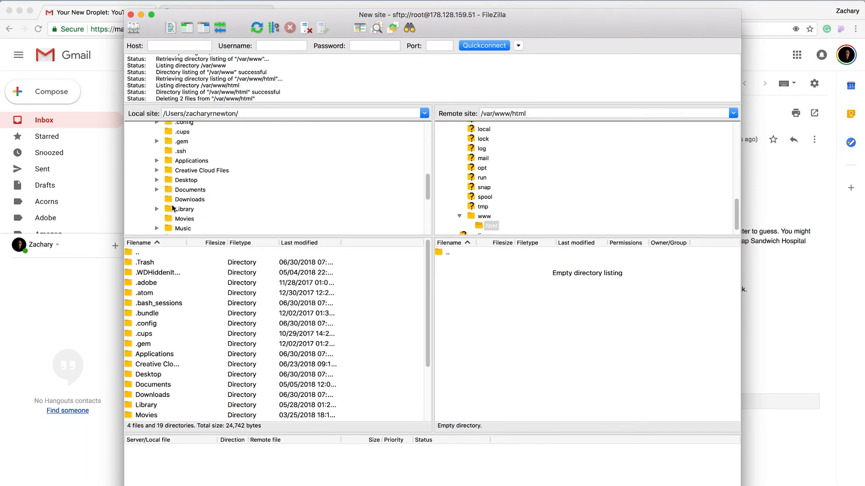
mouse_move(180, 183)
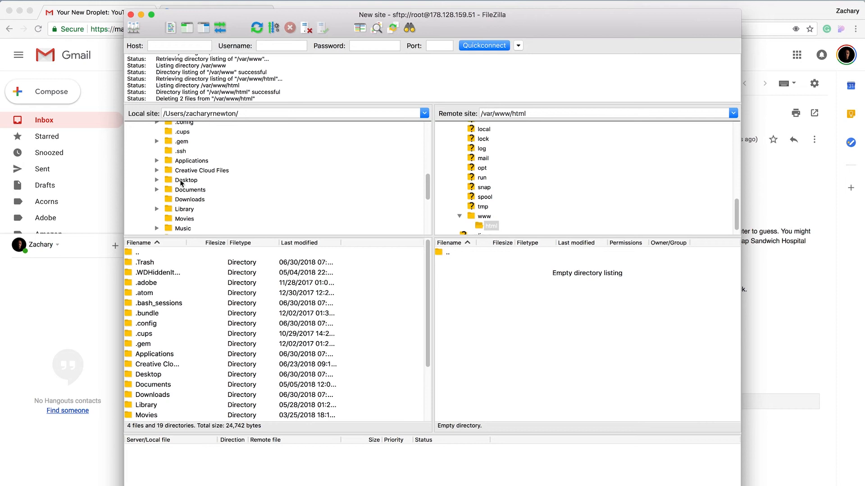
double_click(187, 180)
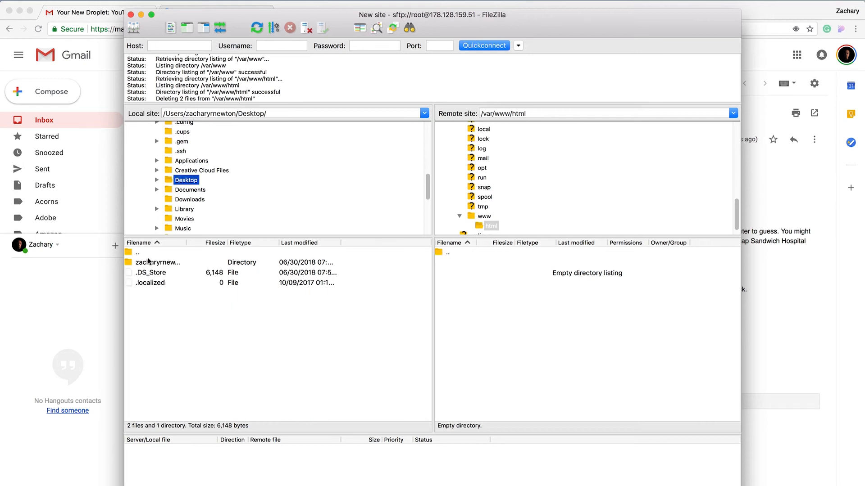
double_click(158, 262)
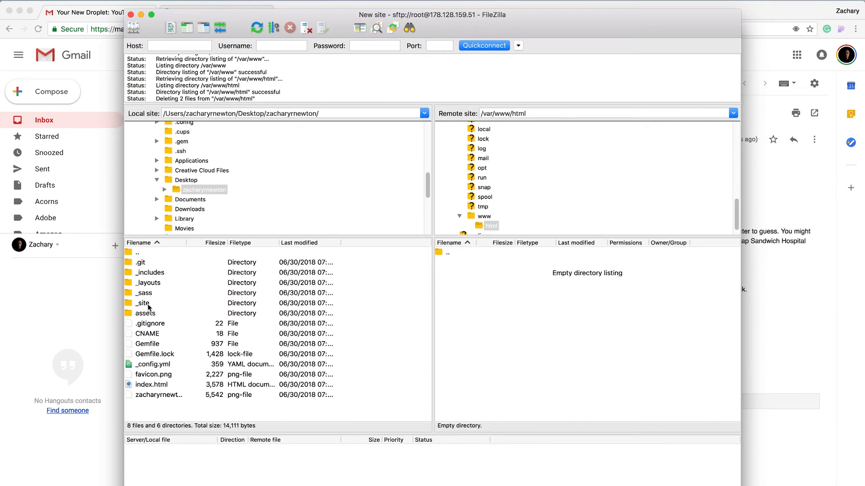
double_click(143, 303)
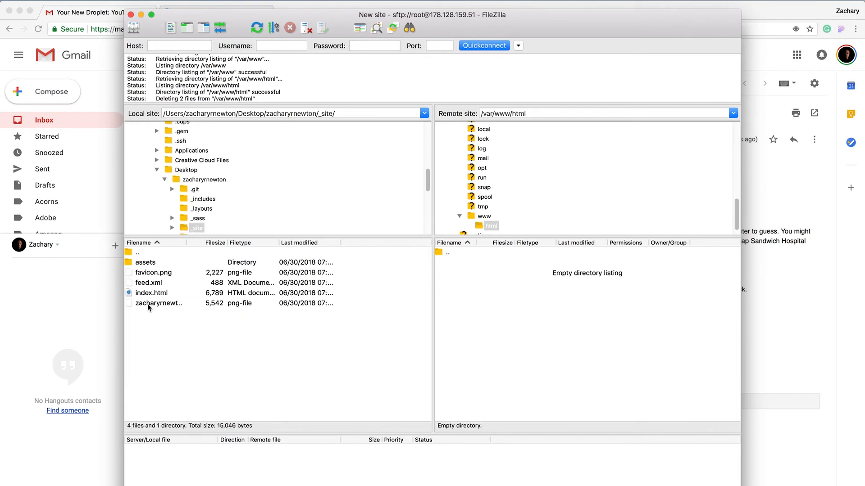
click(146, 262)
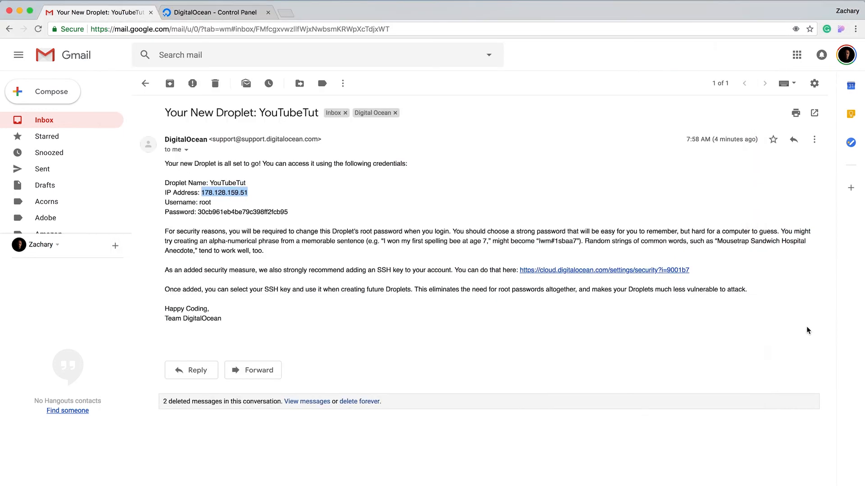
mouse_move(262, 83)
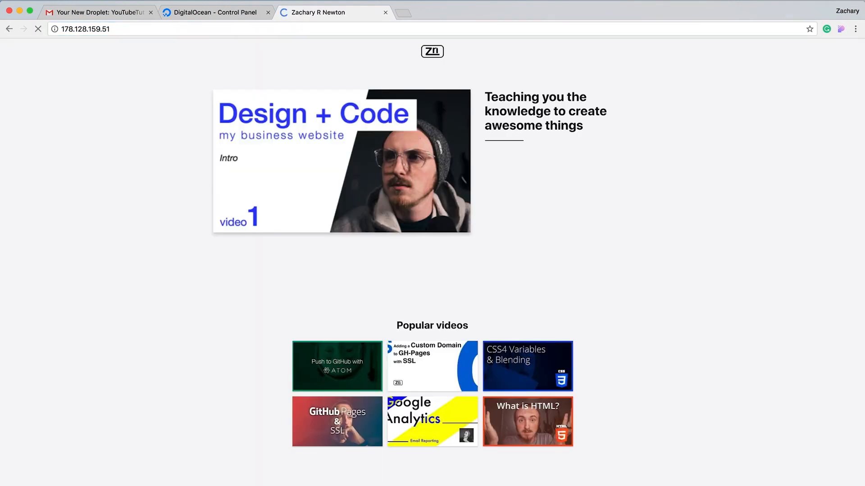
Scroll through the loaded website at 178.128.159.51 to check its videos and series sections
scroll(down, 3)
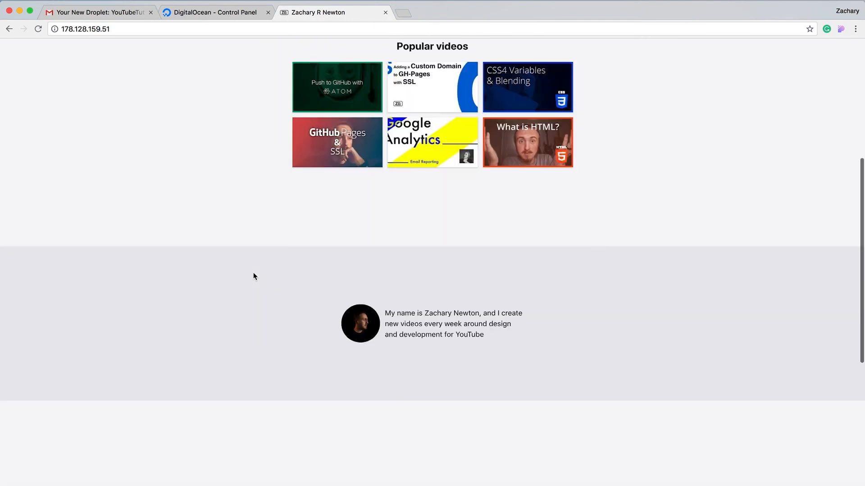
scroll(down, 3)
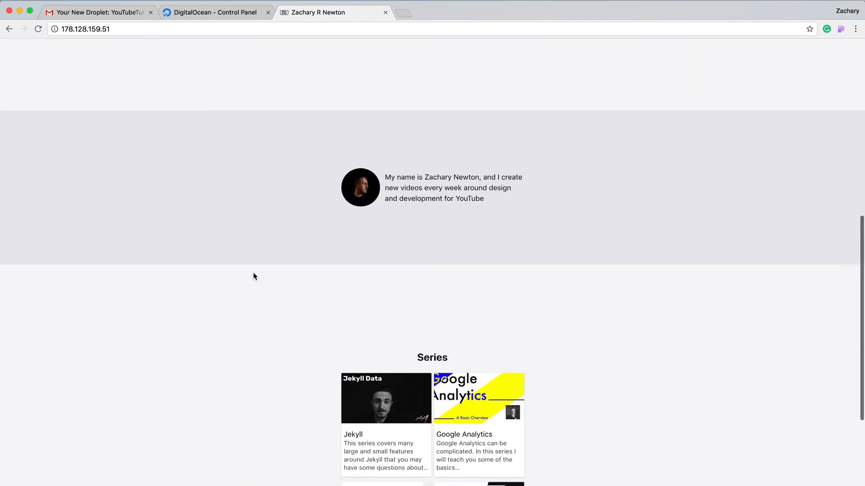
scroll(up, 3)
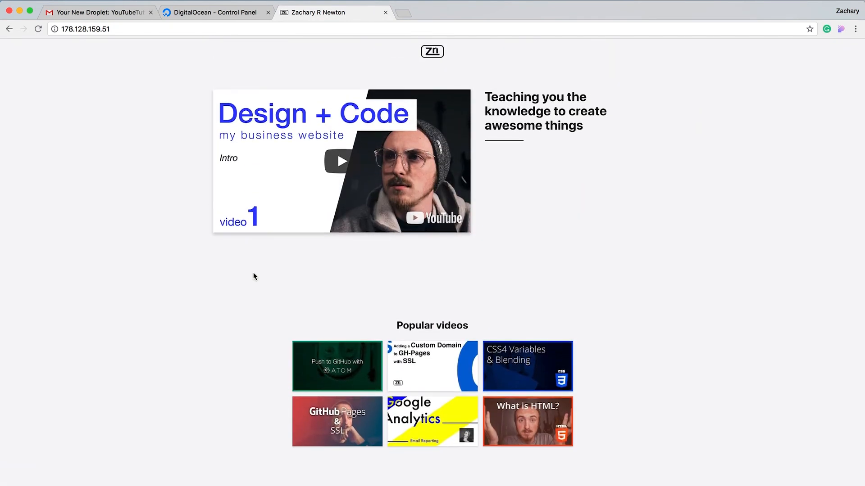